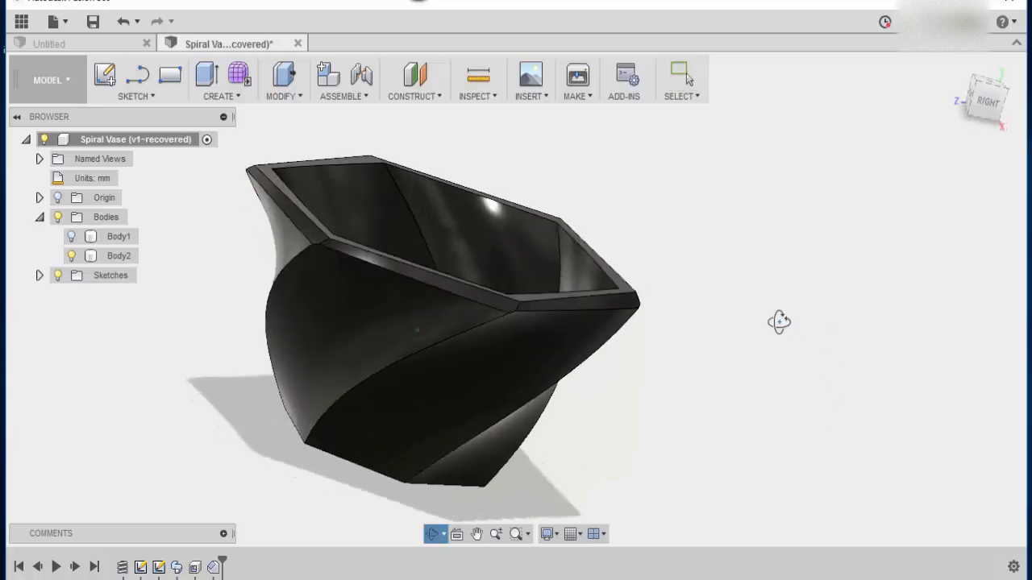
After viewing the finished vase, begin a new blank design and start a sketch on the ground plane
left_click_drag(780, 322, 701, 277)
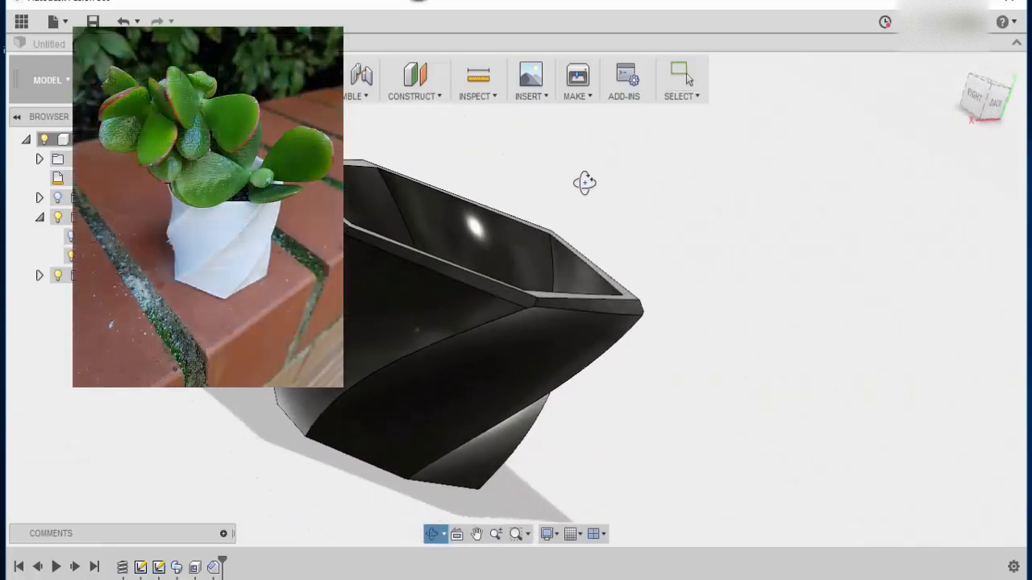
left_click_drag(584, 181, 791, 322)
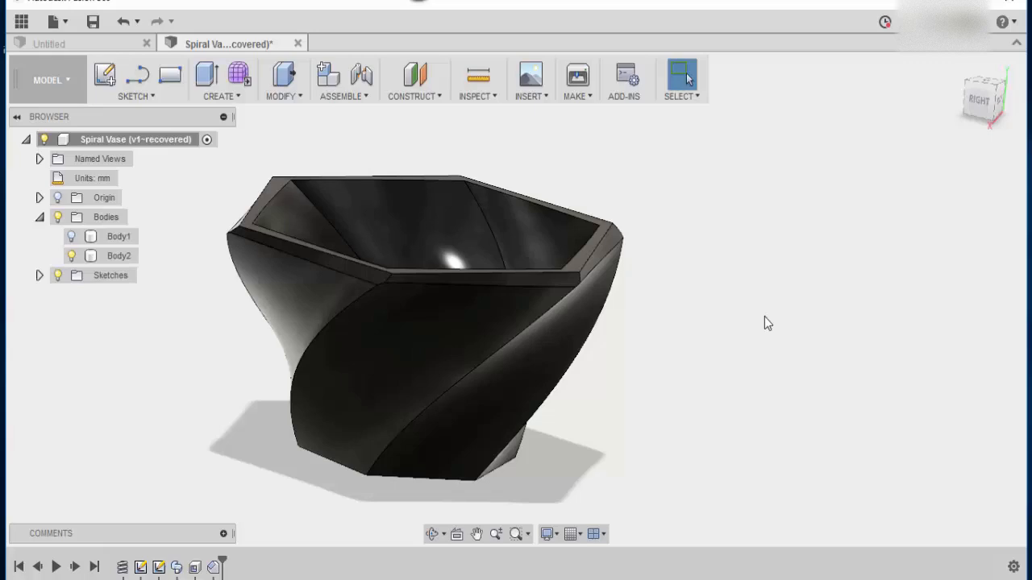
left_click(52, 21)
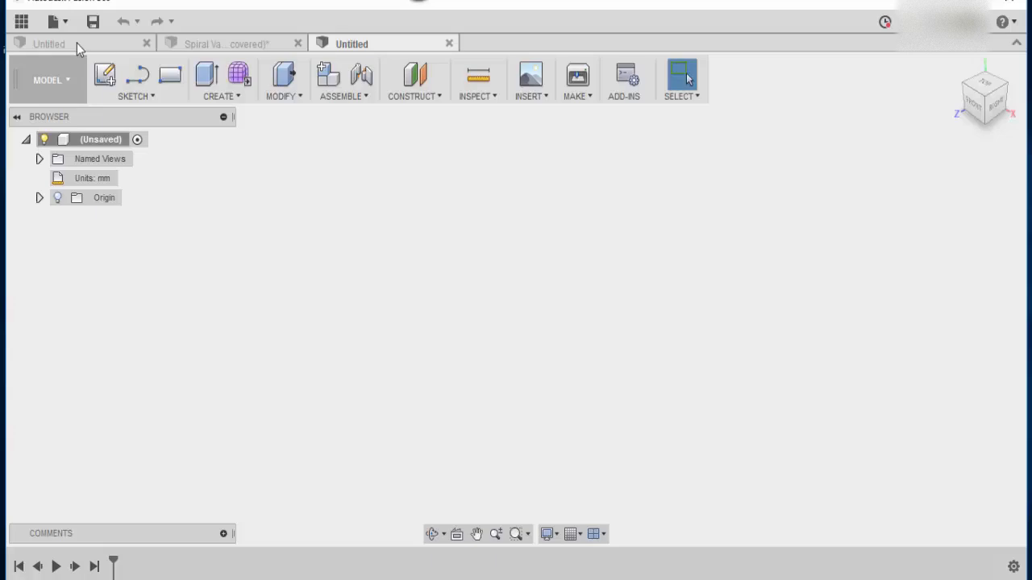
mouse_move(258, 207)
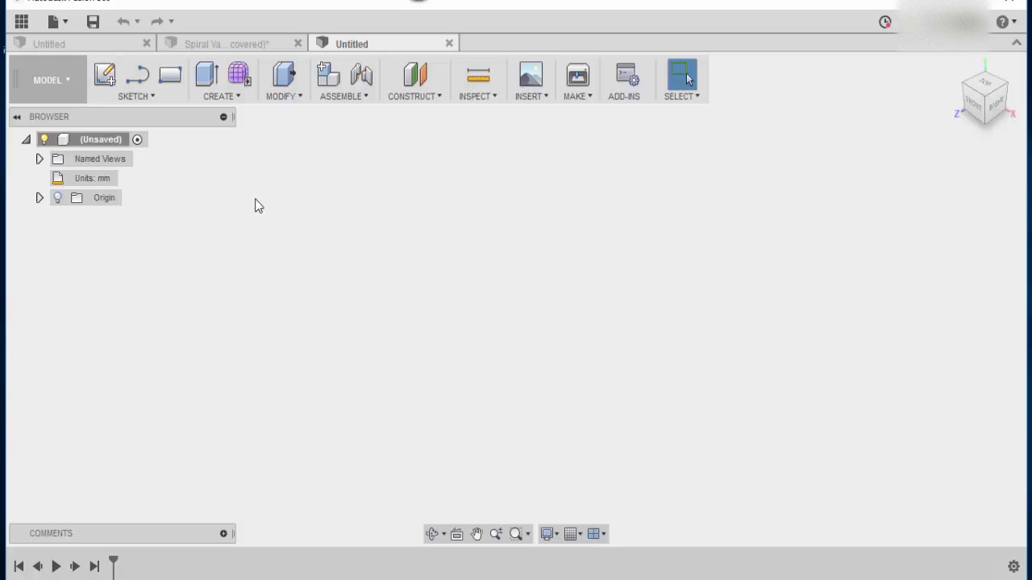
mouse_move(132, 97)
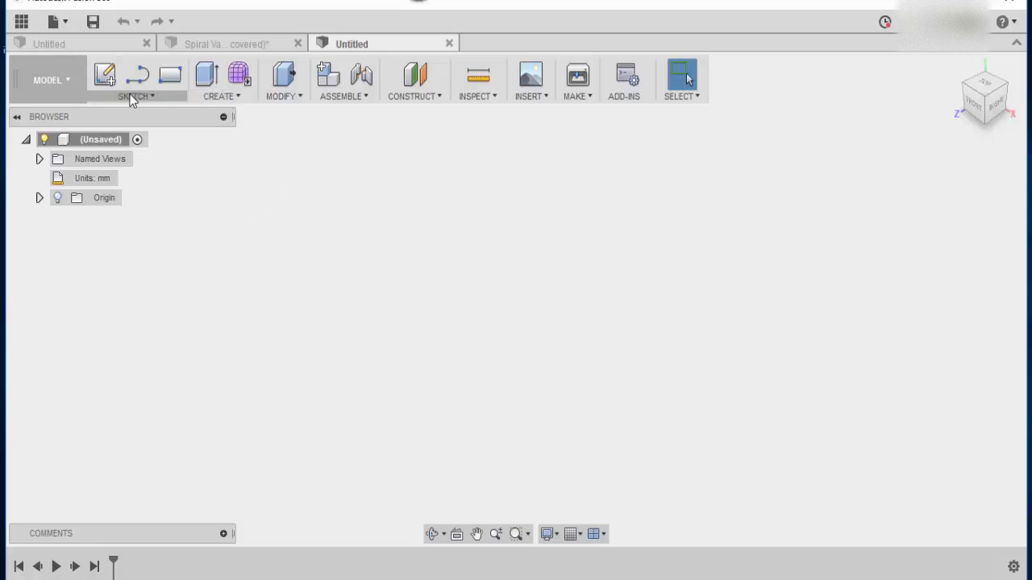
left_click(221, 81)
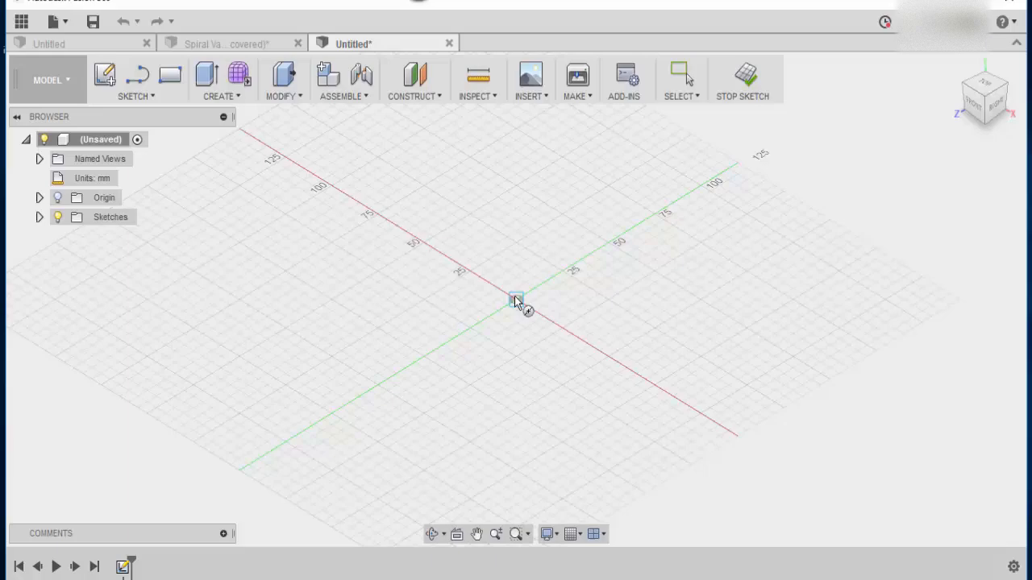
Build a coil at the origin: 100 mm diameter, 0.5 revolutions, 100 mm height, inside triangular 5 mm section
left_click(516, 298)
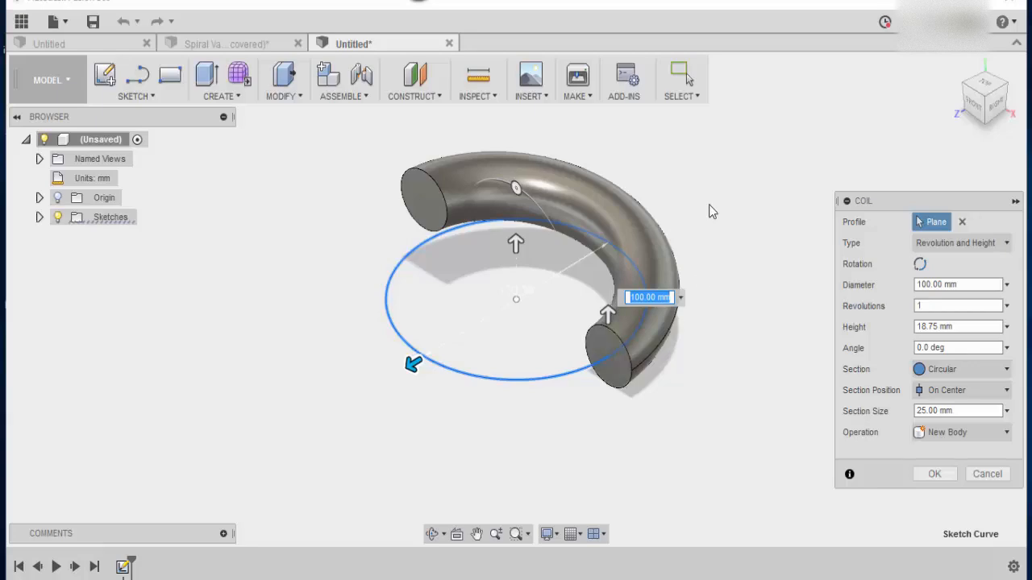
mouse_move(938, 174)
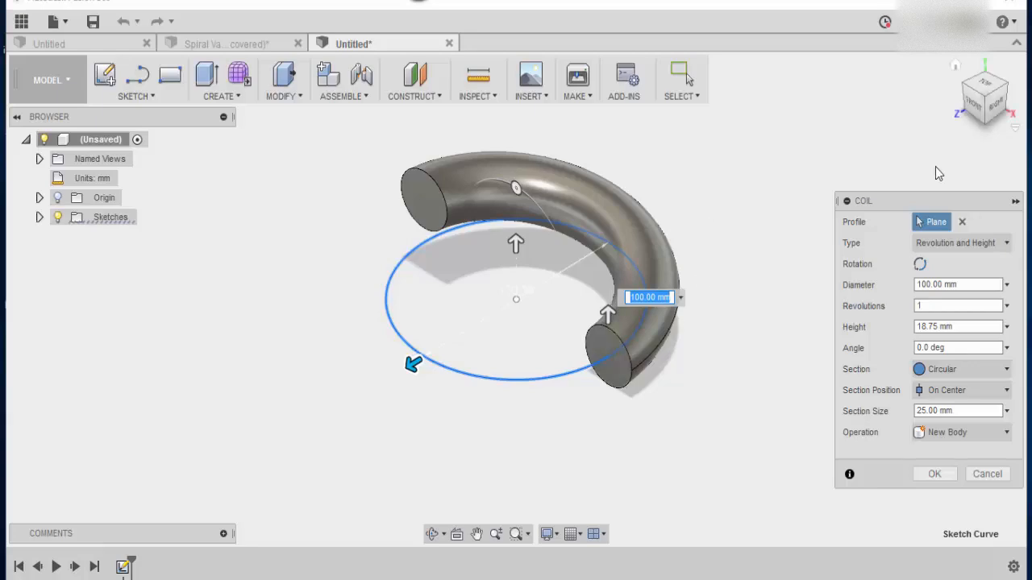
left_click(958, 326)
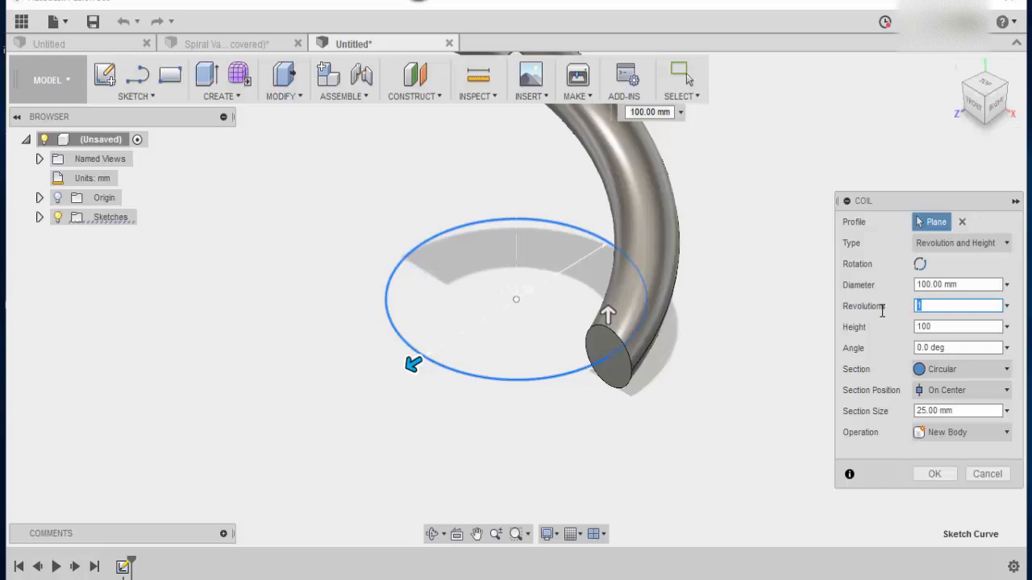
type("0.5")
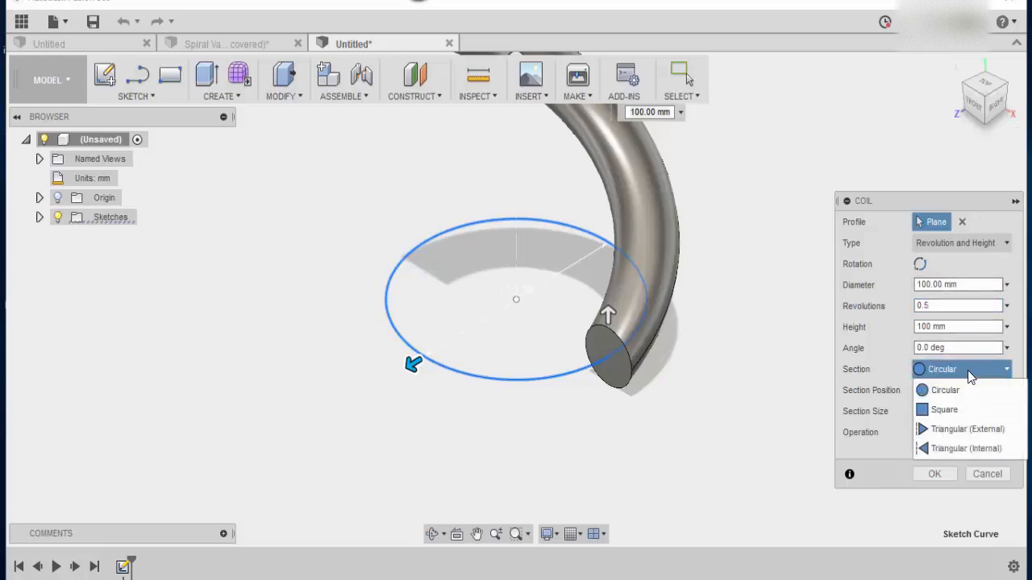
mouse_move(954, 429)
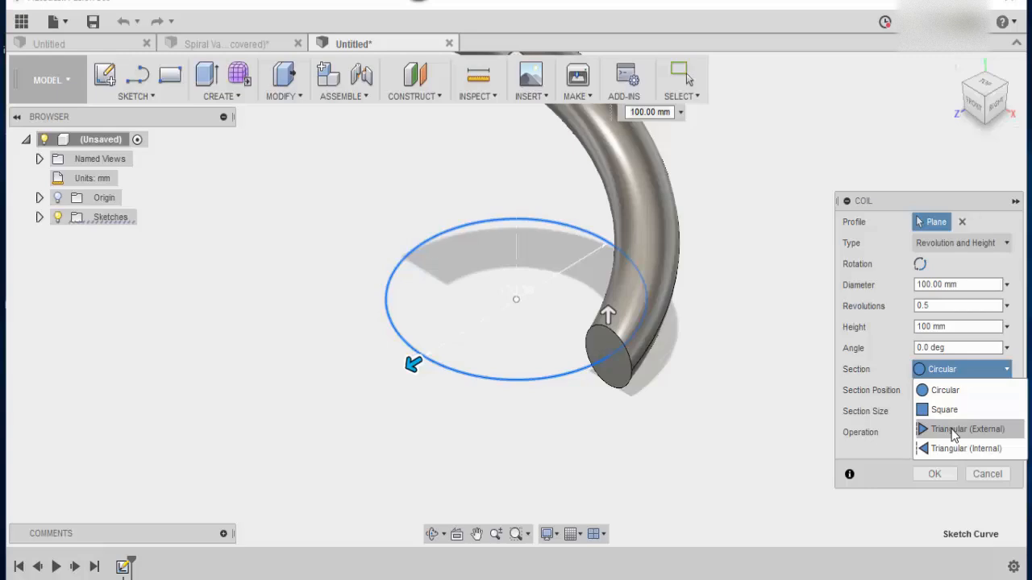
left_click(967, 429)
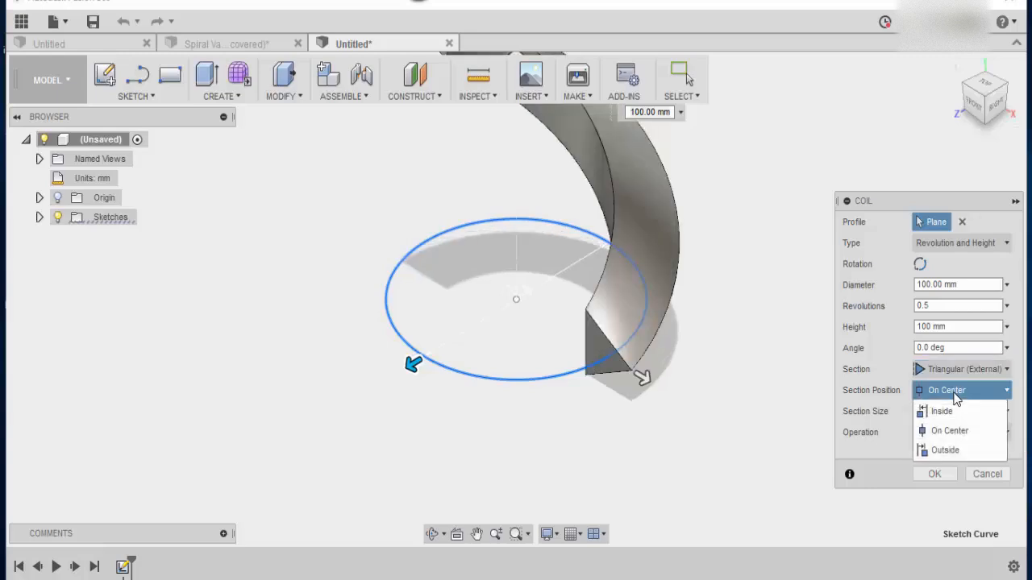
left_click(941, 412)
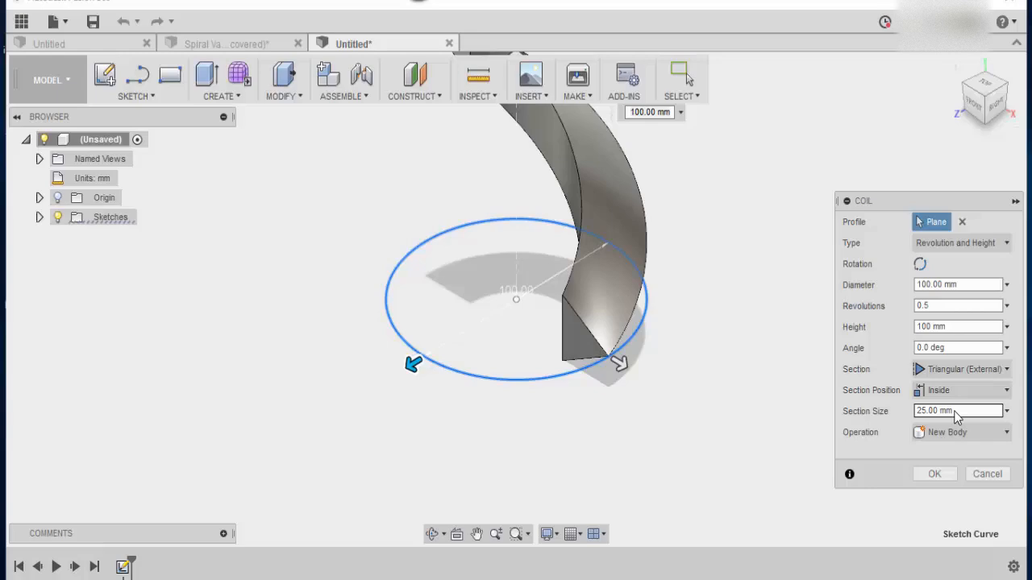
left_click_drag(516, 298, 556, 352)
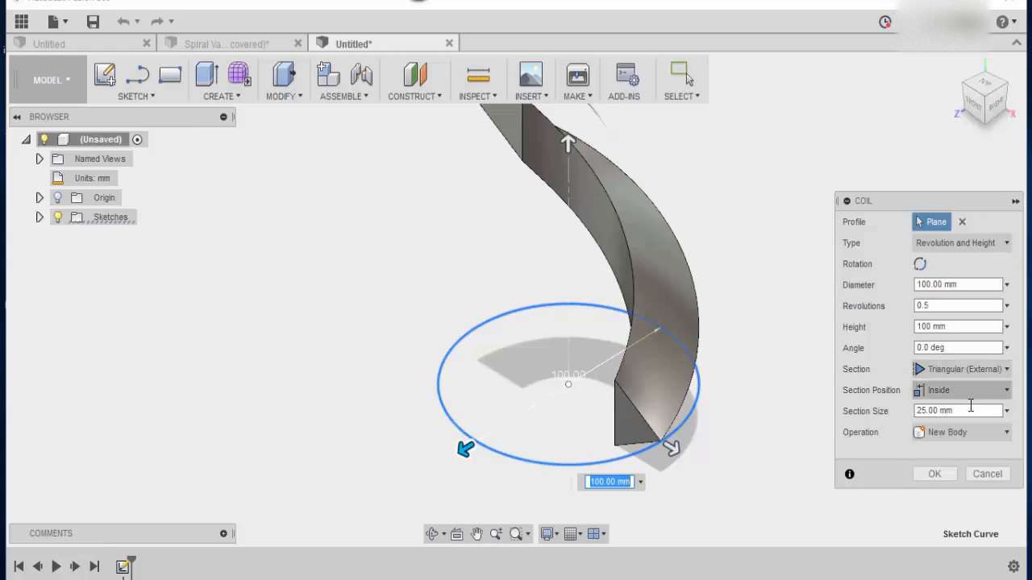
left_click(1006, 411)
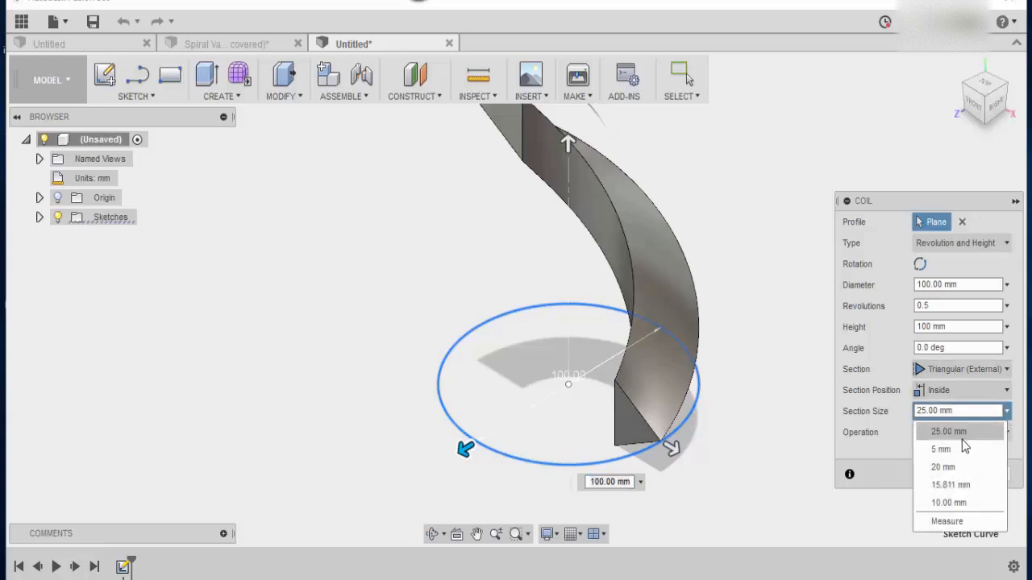
left_click(941, 448)
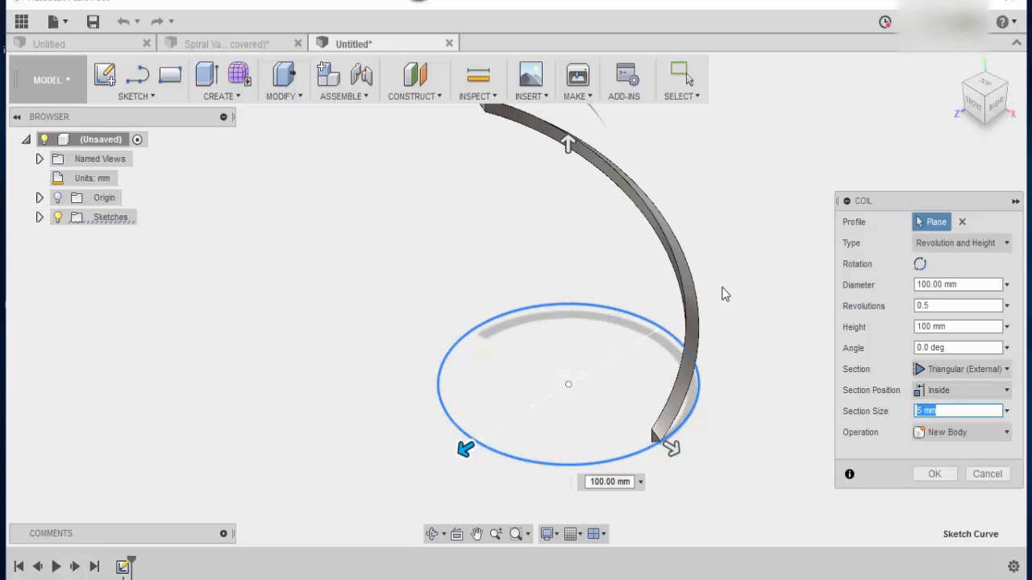
mouse_move(387, 260)
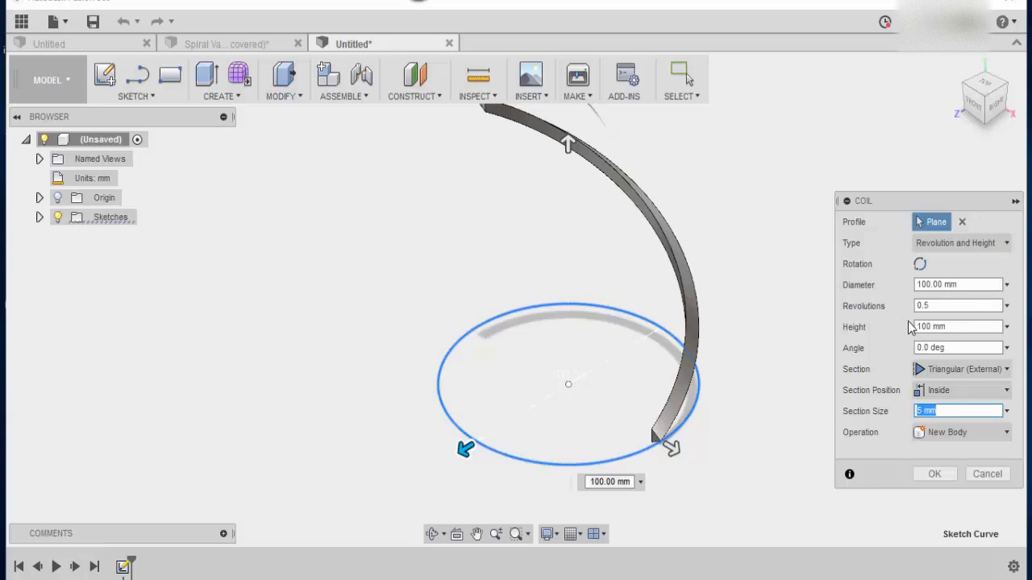
mouse_move(835, 369)
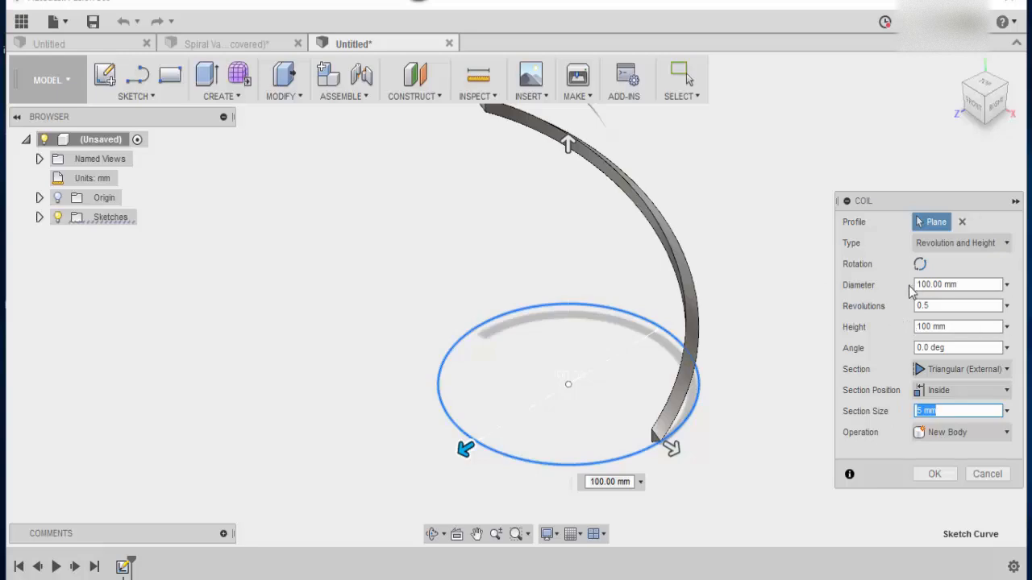
mouse_move(935, 481)
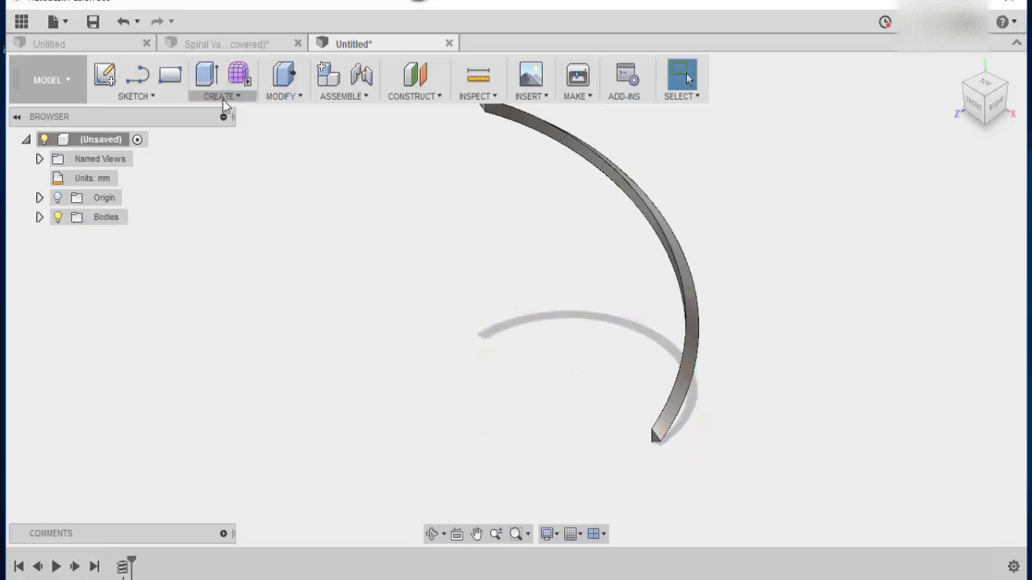
Browse the Create and Sketch menus for the polygon drawing options
left_click(219, 81)
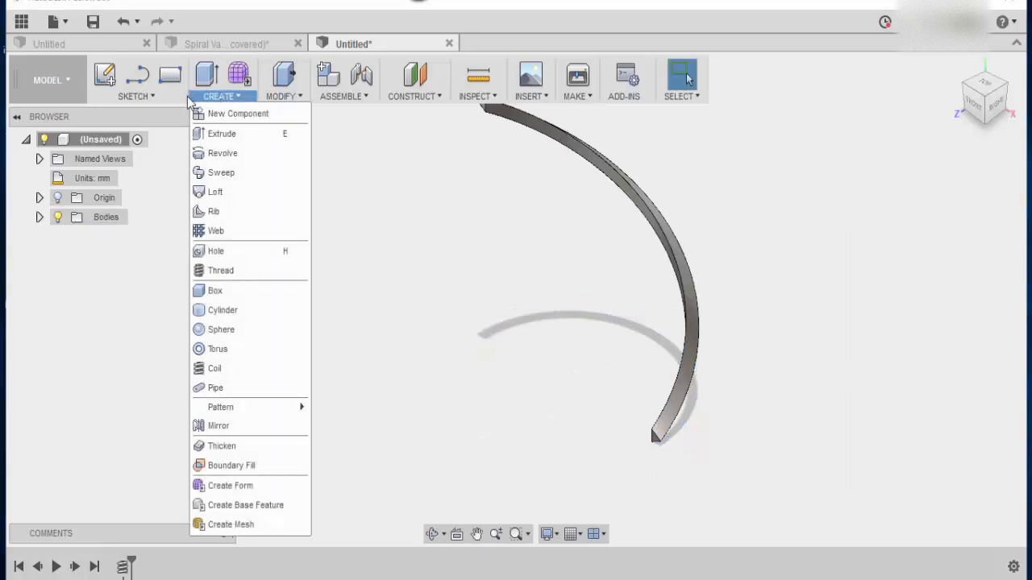
left_click(135, 97)
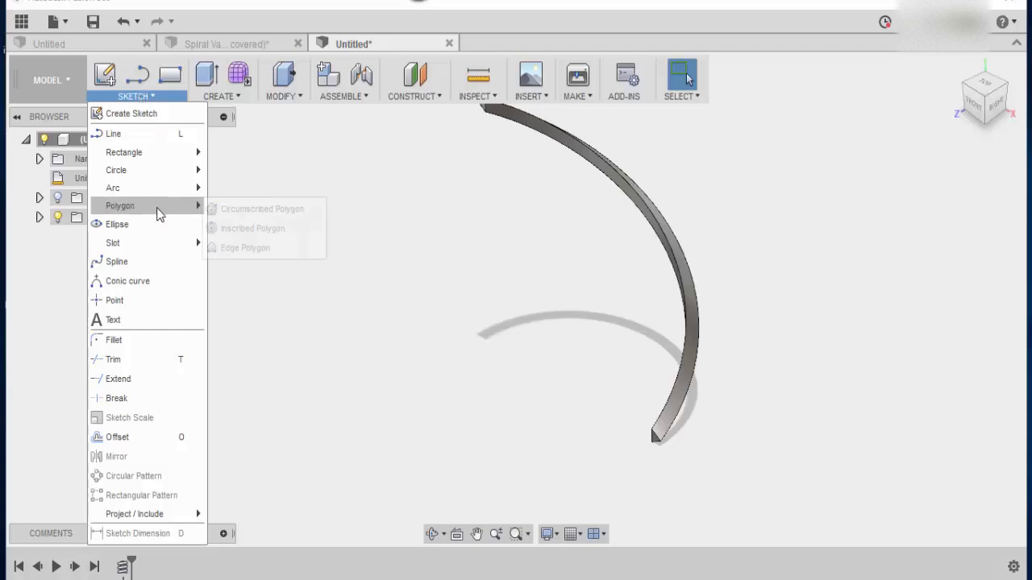
mouse_move(261, 210)
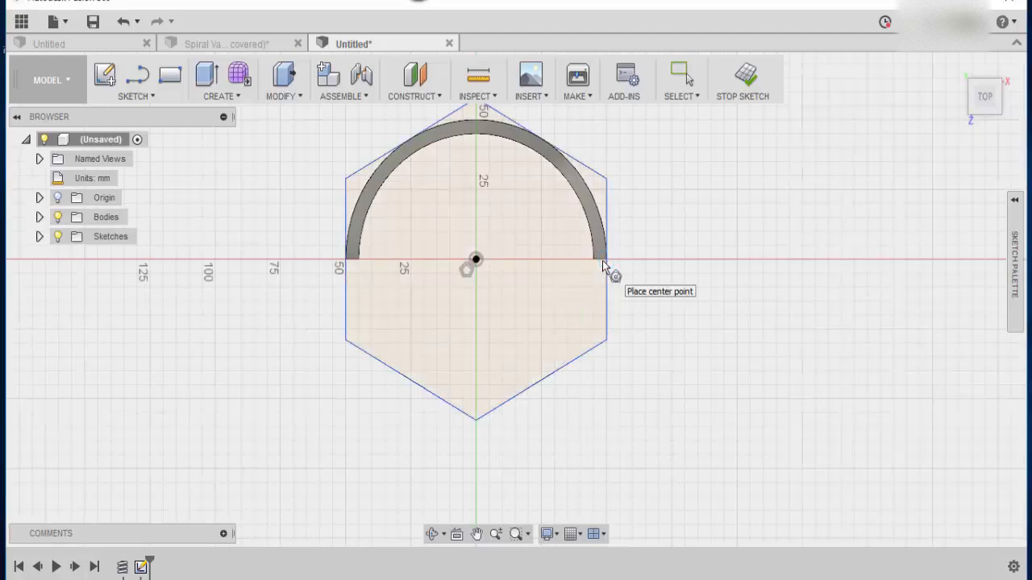
mouse_move(758, 325)
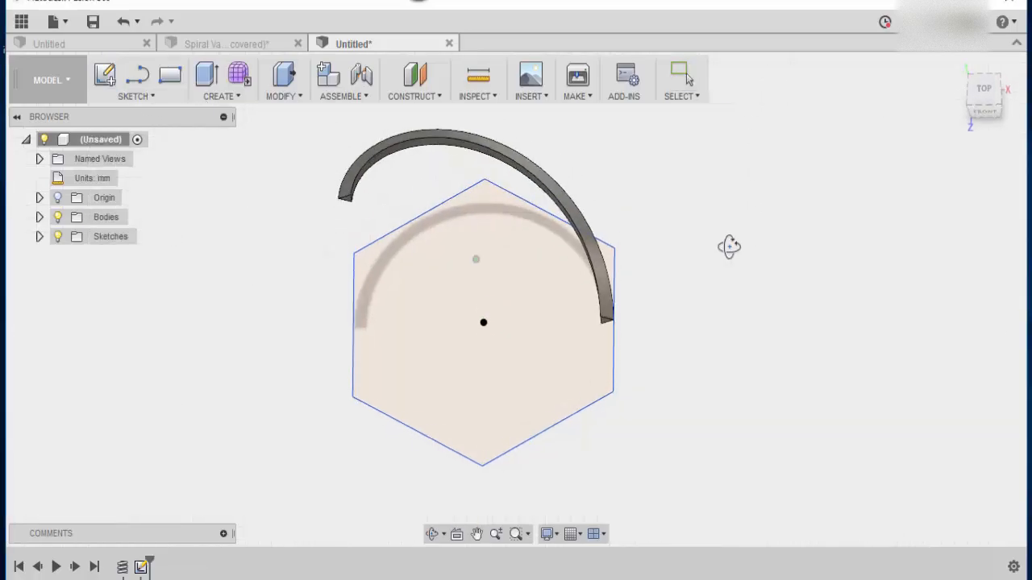
Start a second sketch on a vertical plane and zoom toward the strip's top
left_click(132, 80)
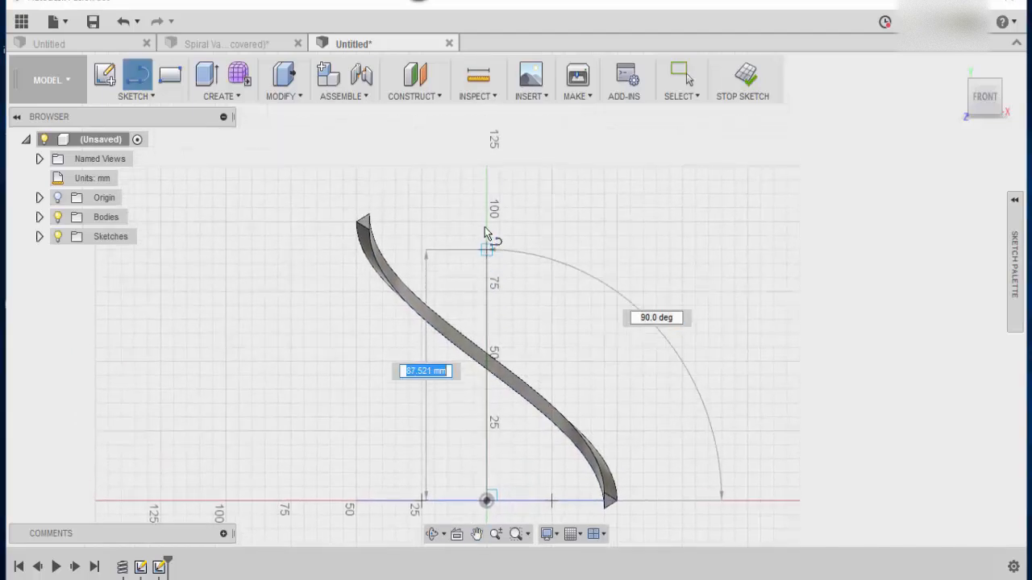
left_click_drag(487, 250, 487, 181)
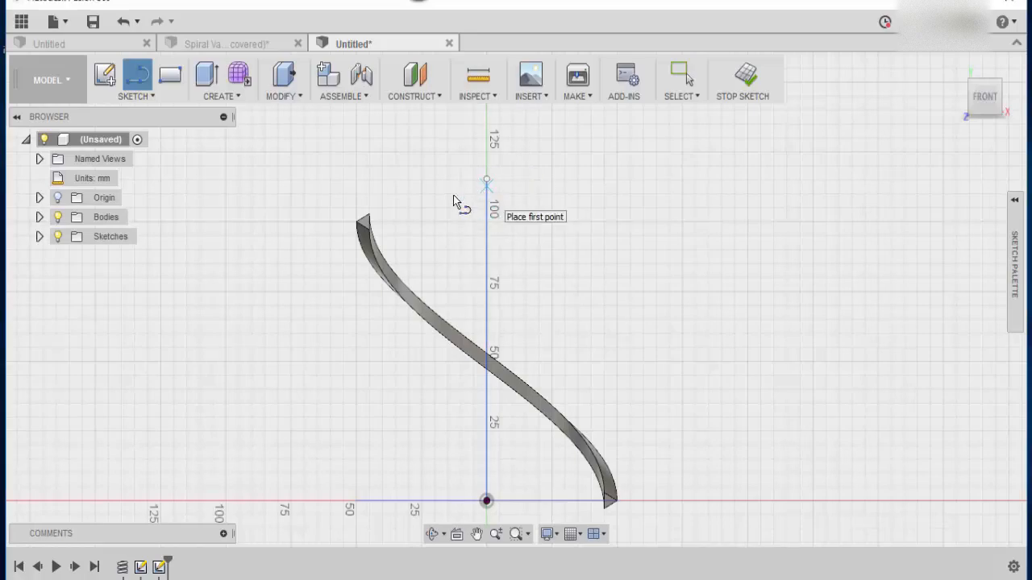
mouse_move(471, 223)
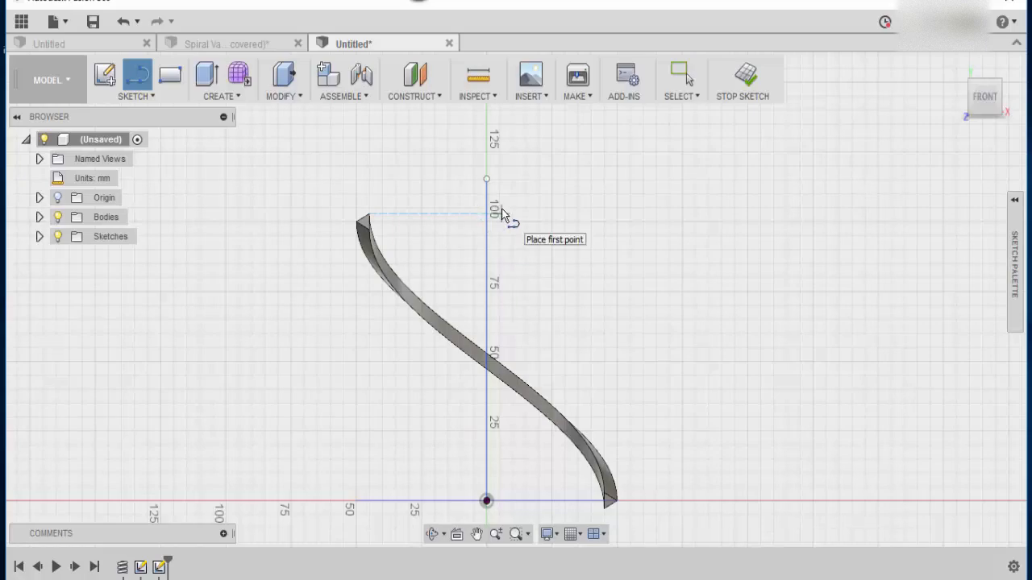
mouse_move(459, 207)
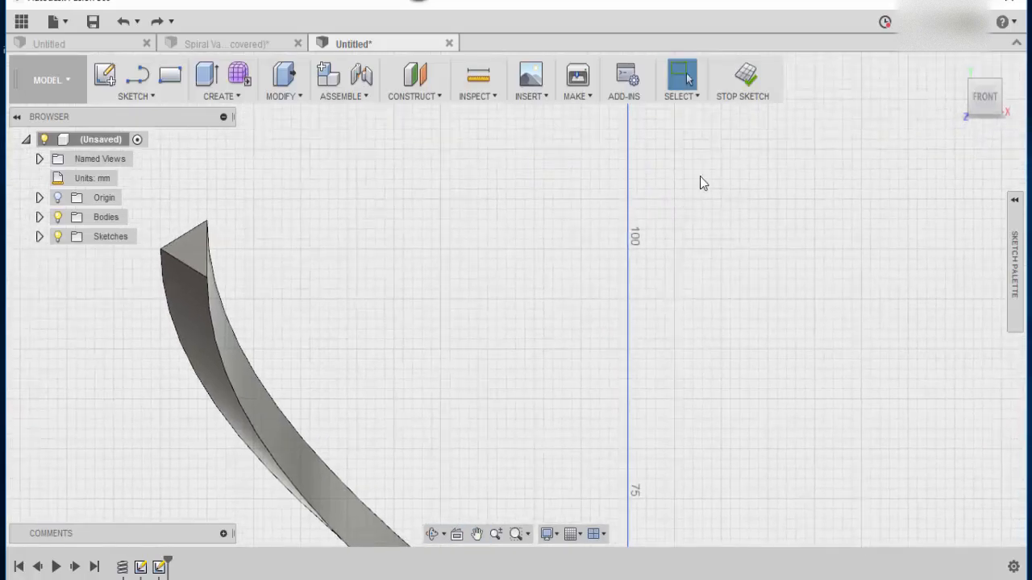
Project the strip's top corner point into the sketch, then reset the workspace to the default layout
left_click(680, 74)
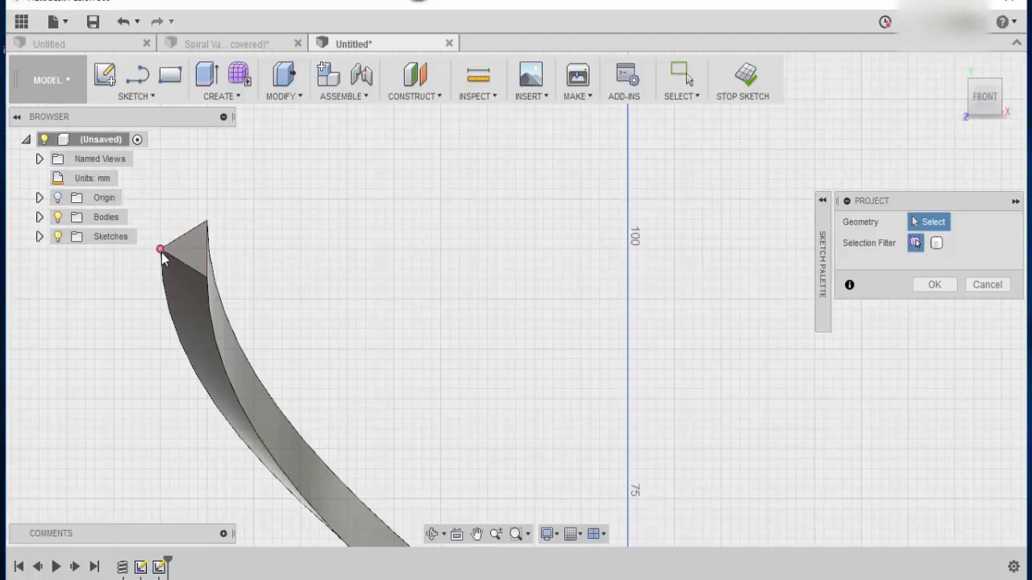
mouse_move(935, 283)
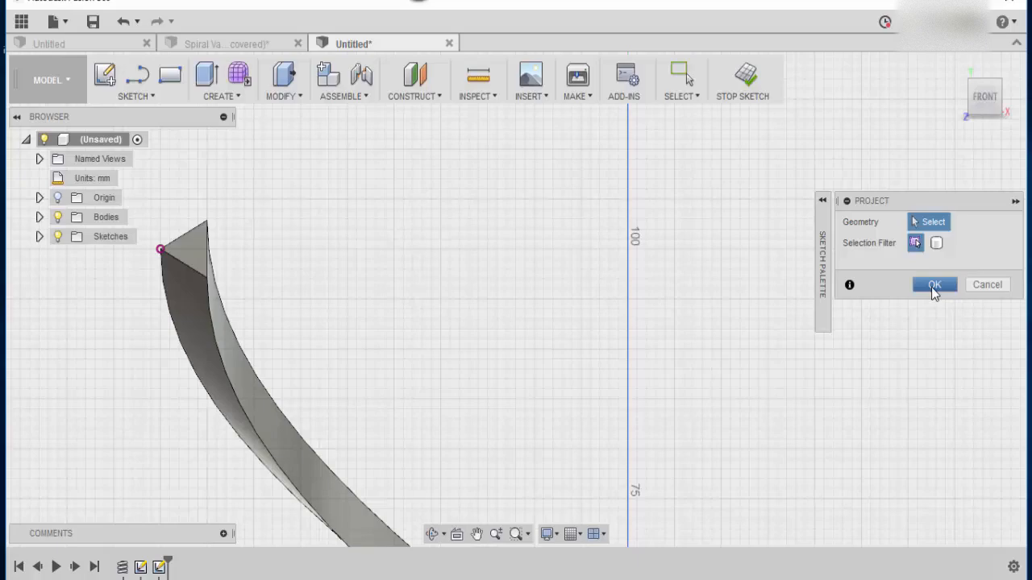
left_click(935, 284)
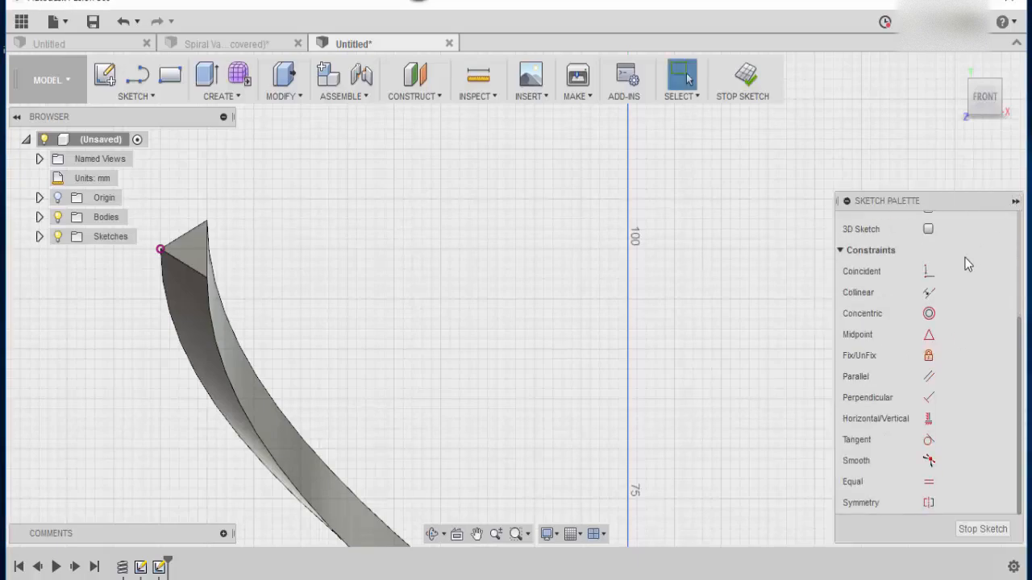
left_click(51, 21)
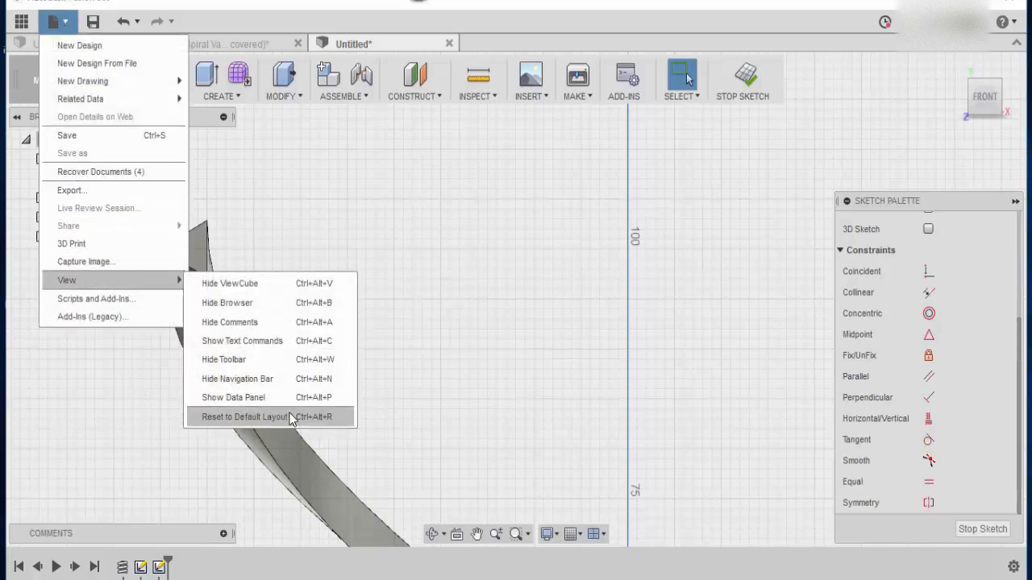
mouse_move(252, 419)
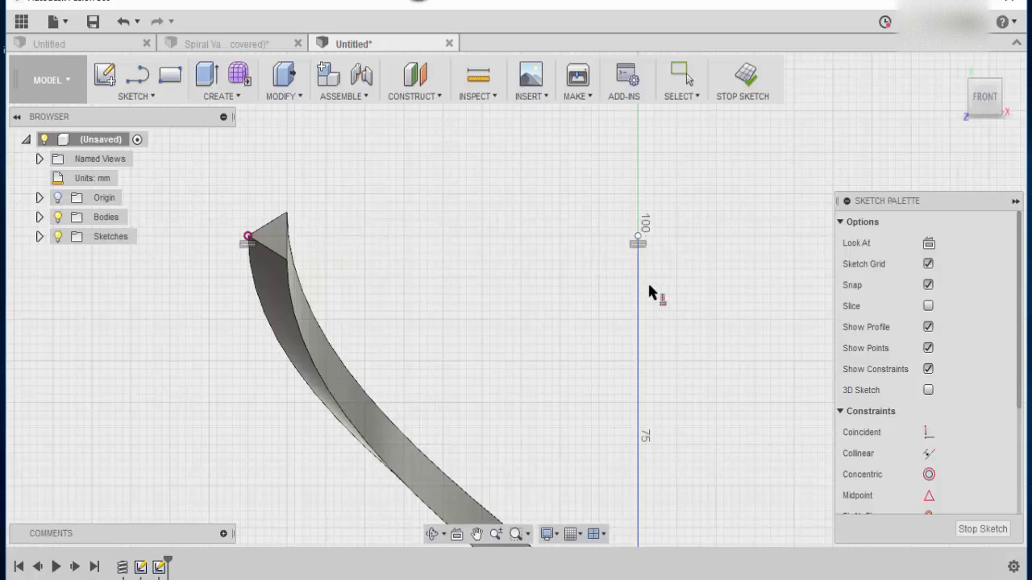
mouse_move(745, 78)
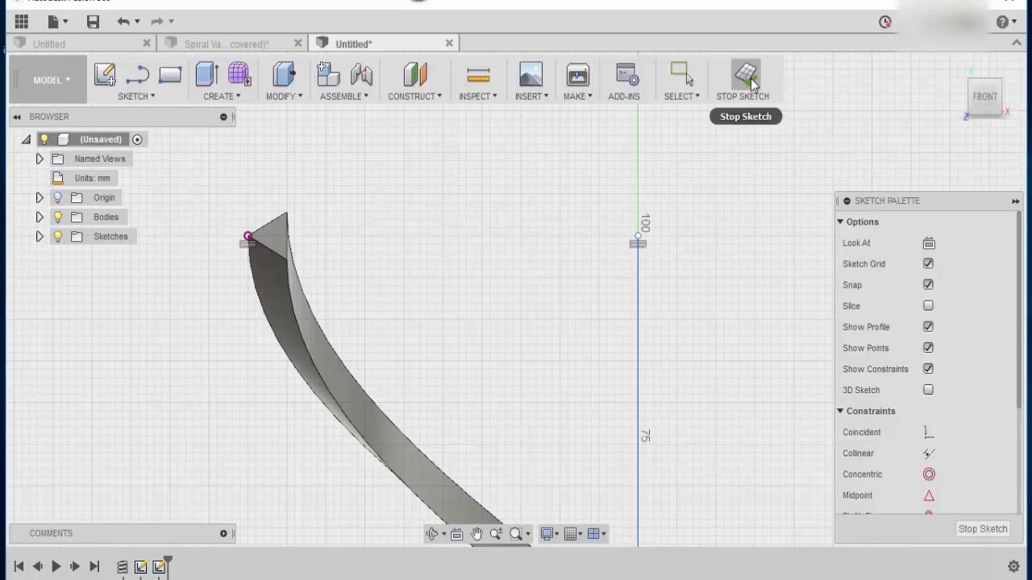
Finish the sketch and start a Sweep with the hexagon as profile and the vertical line as path
left_click(745, 77)
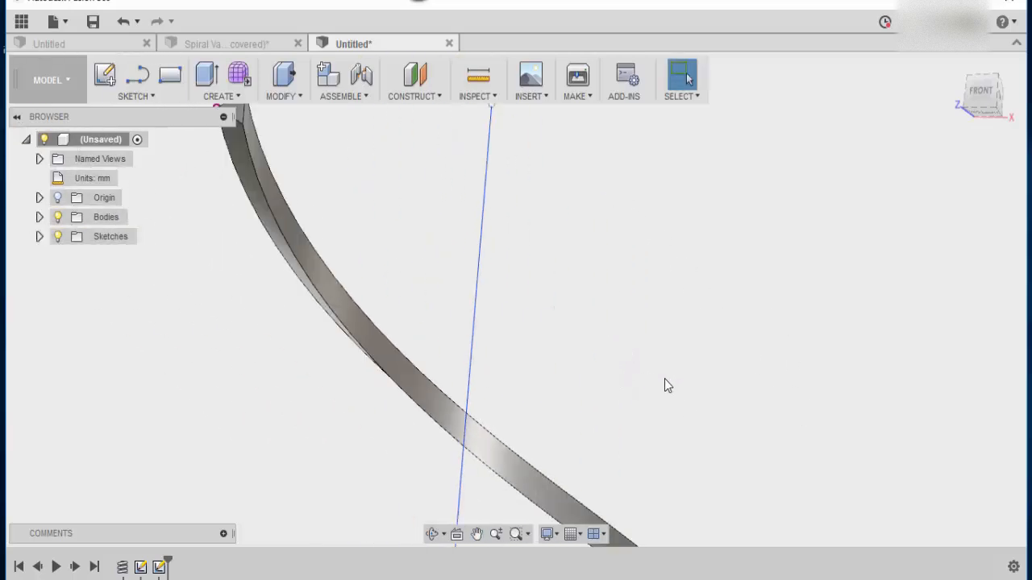
left_click_drag(668, 384, 760, 400)
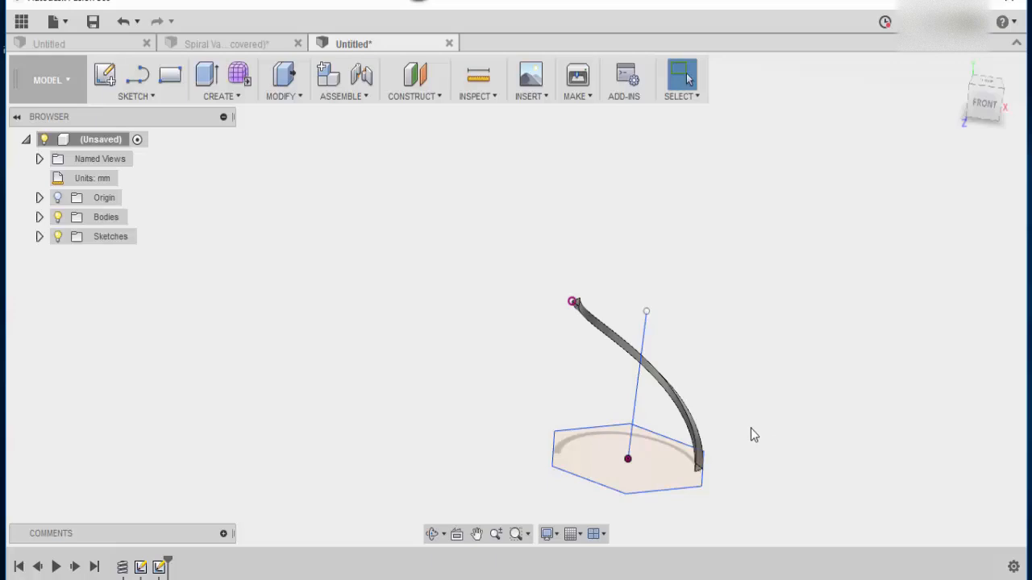
left_click(222, 81)
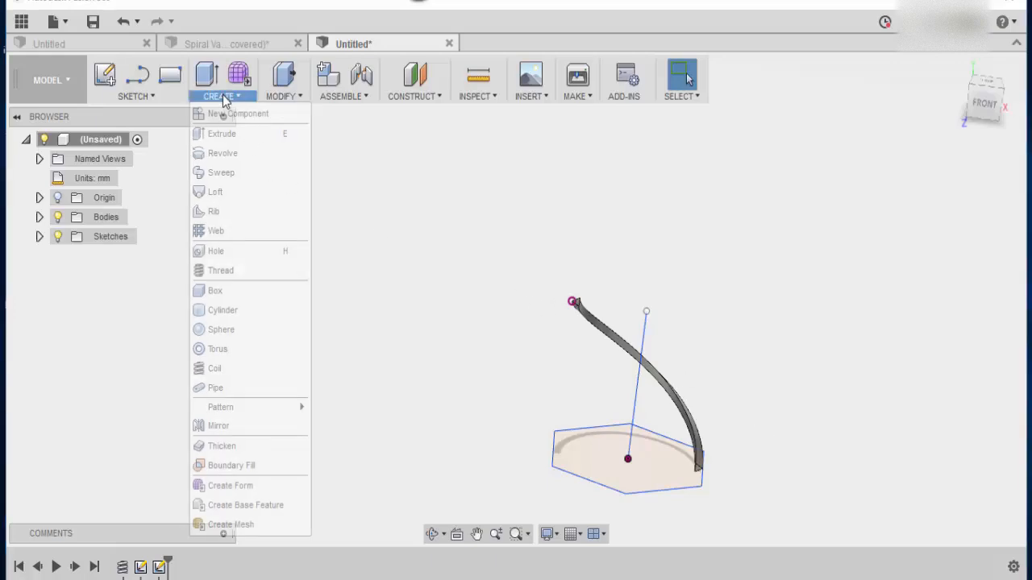
mouse_move(238, 173)
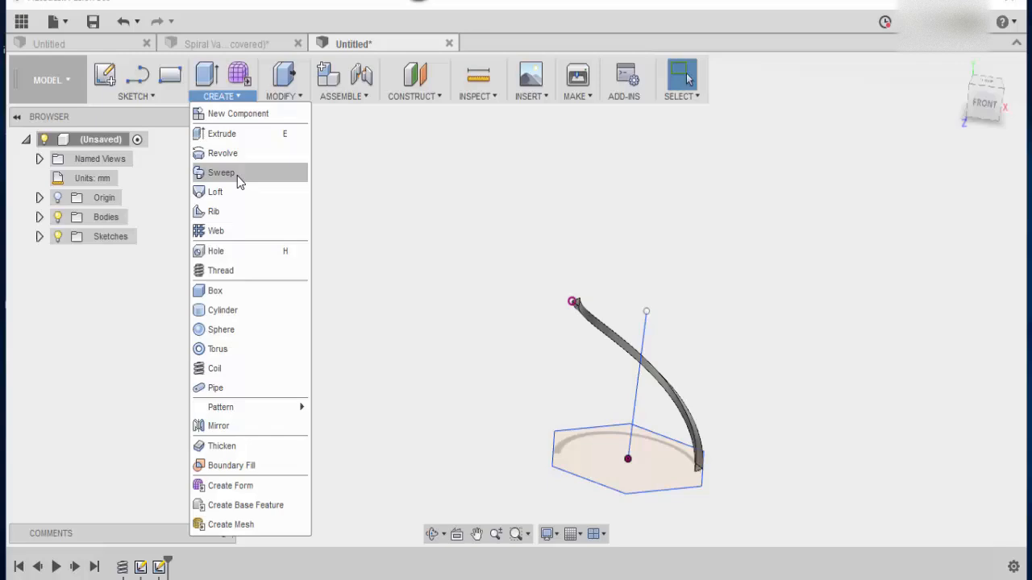
left_click(221, 172)
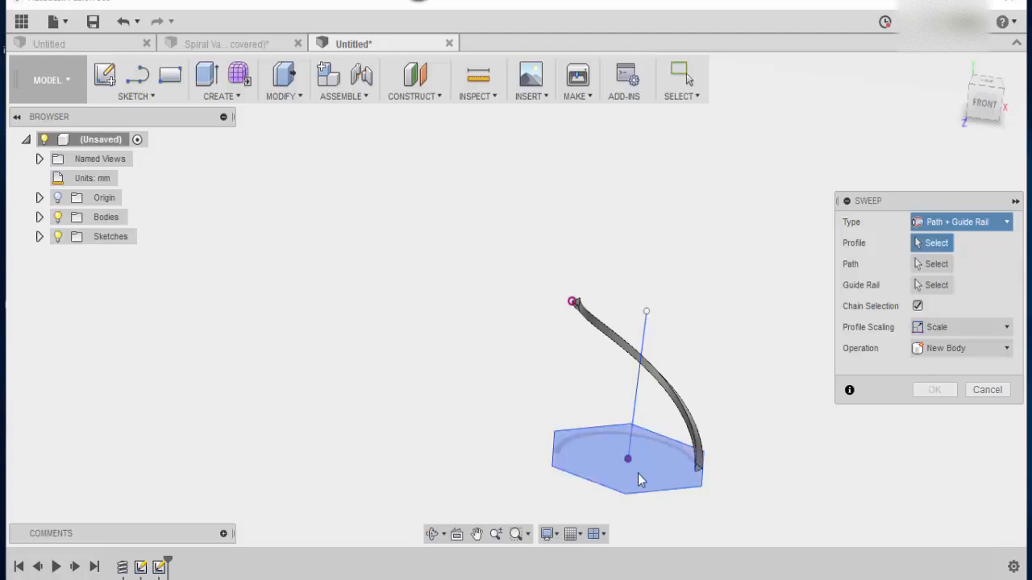
left_click(627, 451)
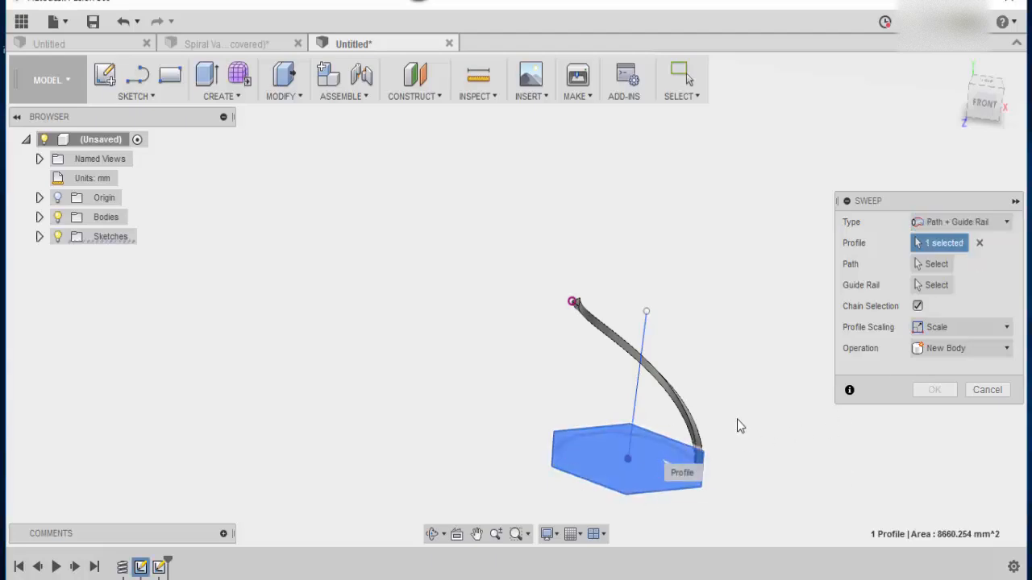
left_click(935, 264)
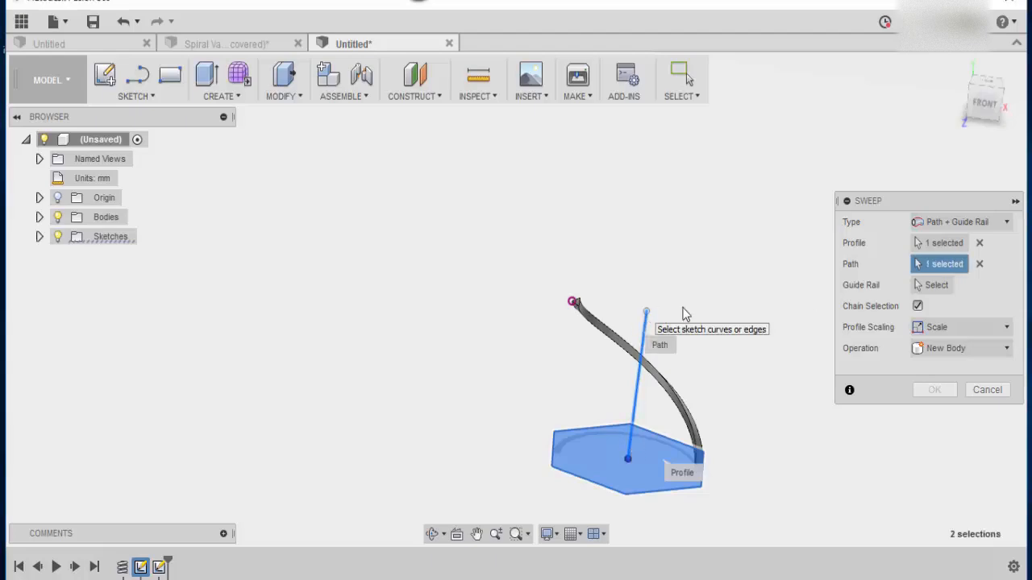
Set the twisted strip as guide rail and confirm the sweep as a new body
left_click(935, 284)
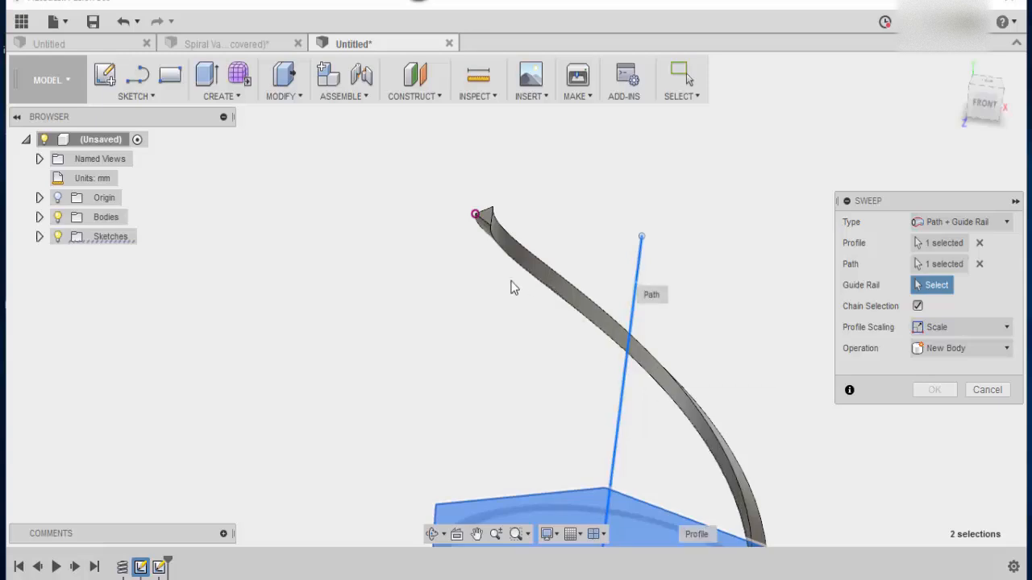
left_click(481, 234)
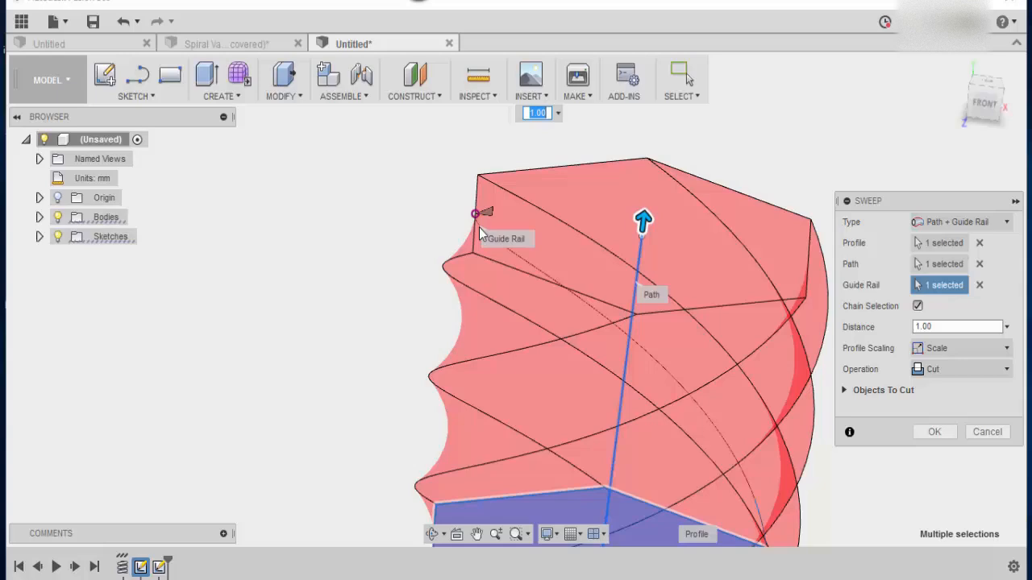
left_click(959, 369)
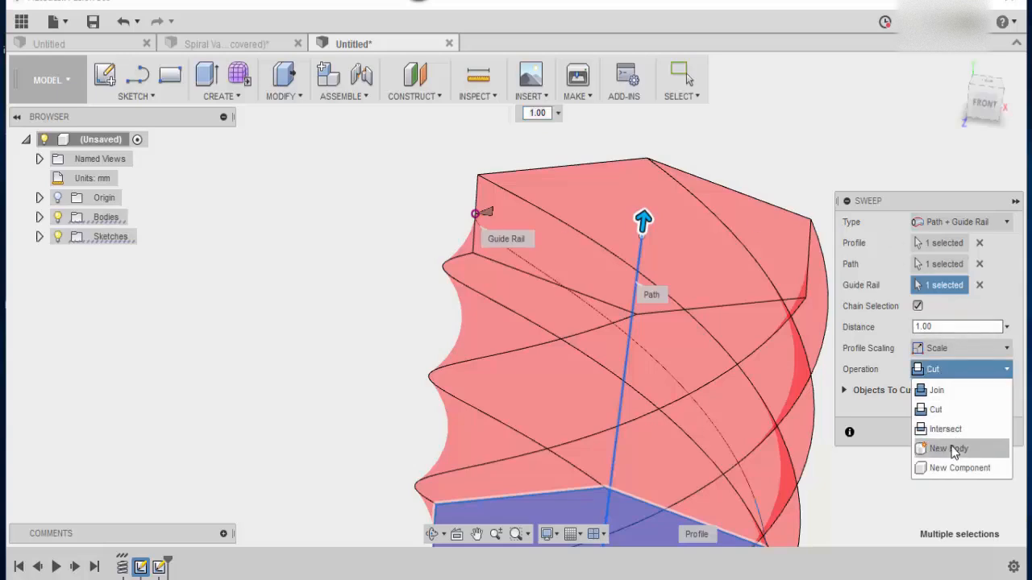
left_click(948, 448)
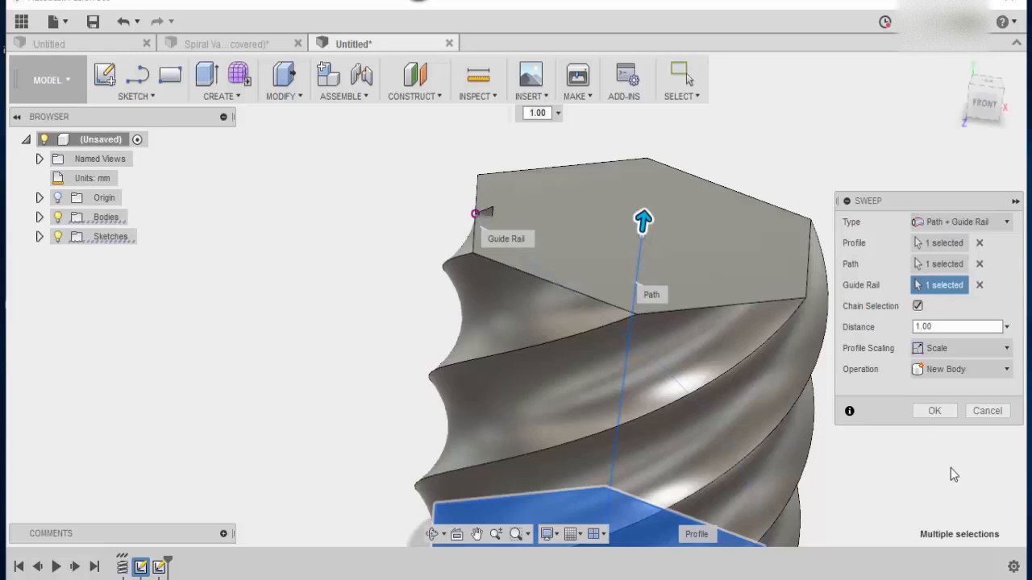
left_click(935, 411)
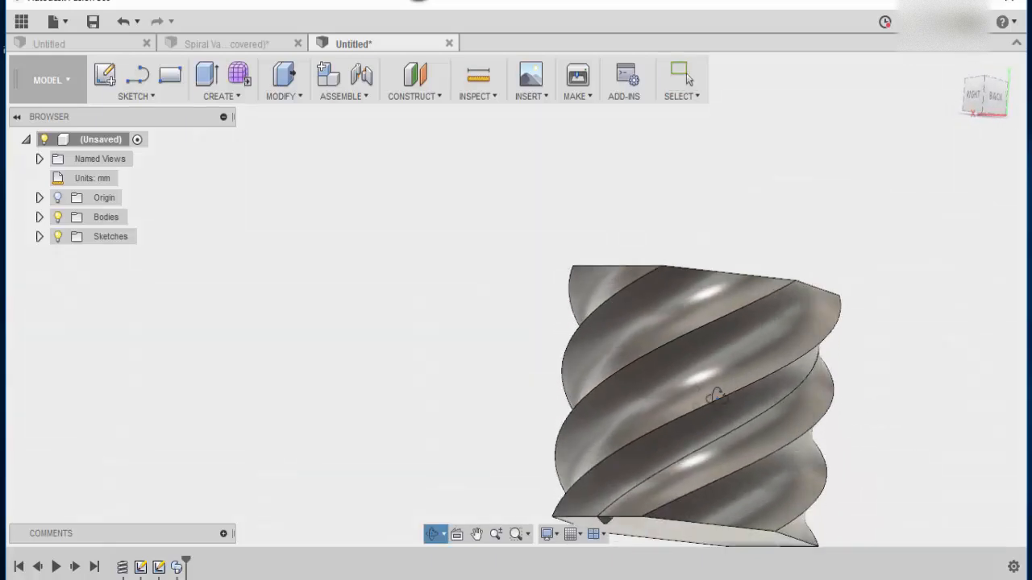
Expand the Bodies list and hide Body1, leaving only the twisted hexagonal solid visible
left_click_drag(717, 395, 871, 432)
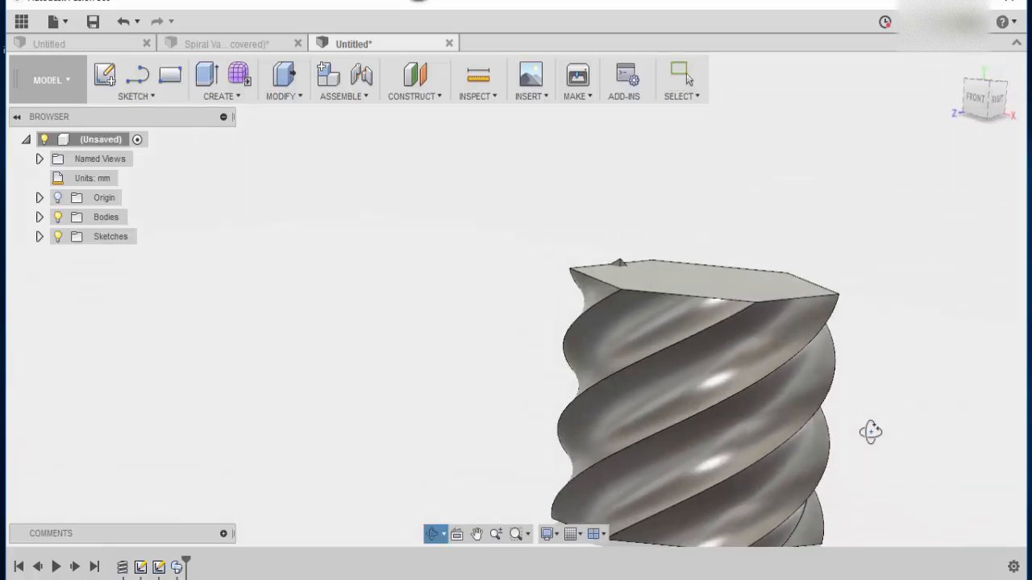
left_click(680, 76)
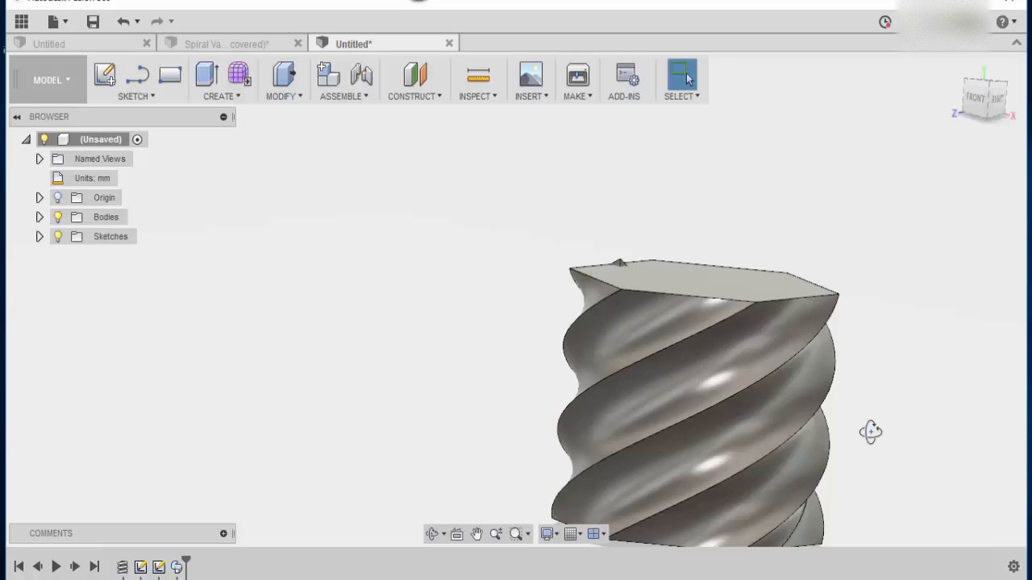
left_click(39, 216)
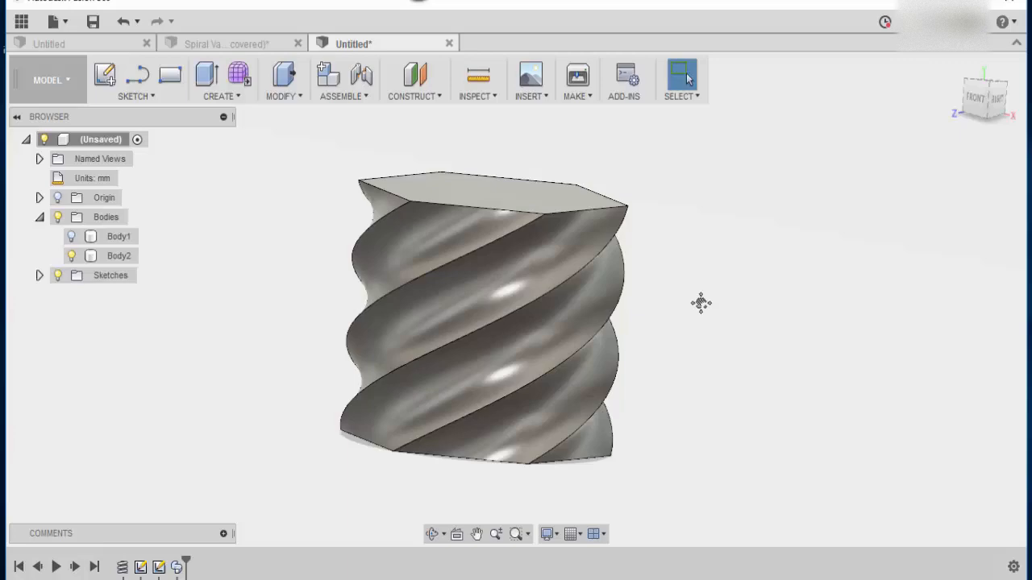
mouse_move(261, 123)
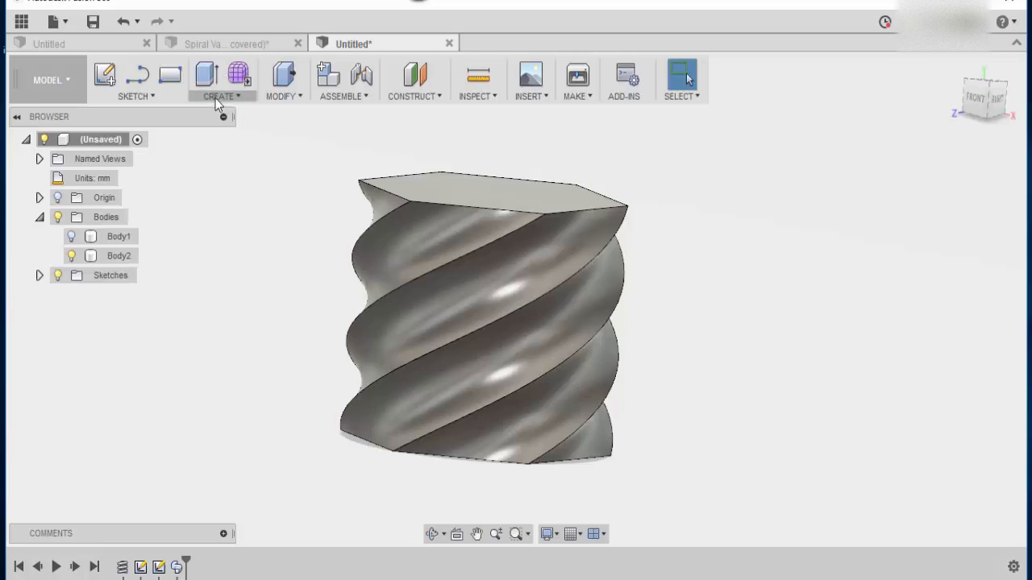
Shell the solid from its top face with 5 mm inside wall thickness
left_click(283, 81)
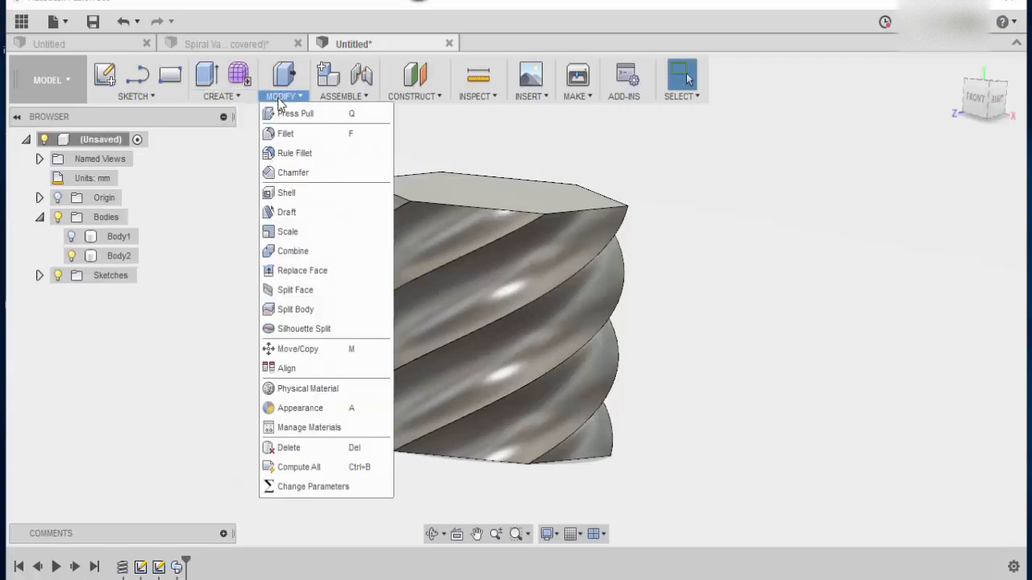
left_click(287, 194)
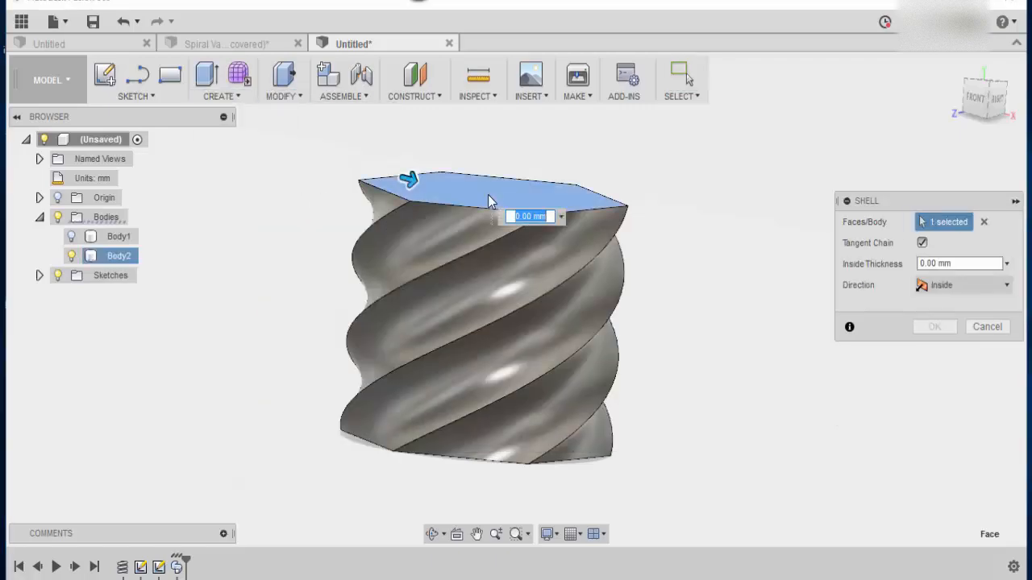
type("5")
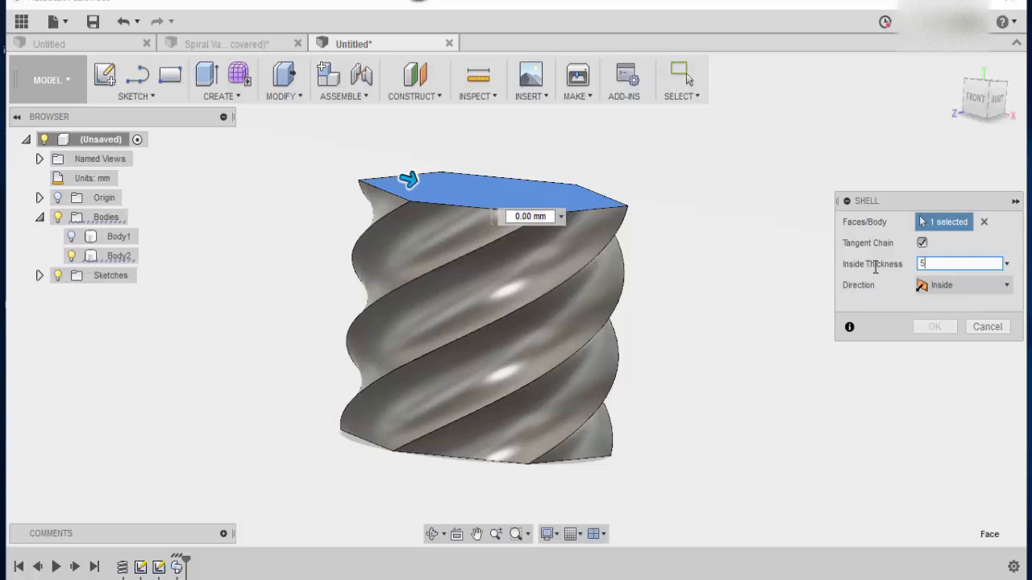
left_click(935, 325)
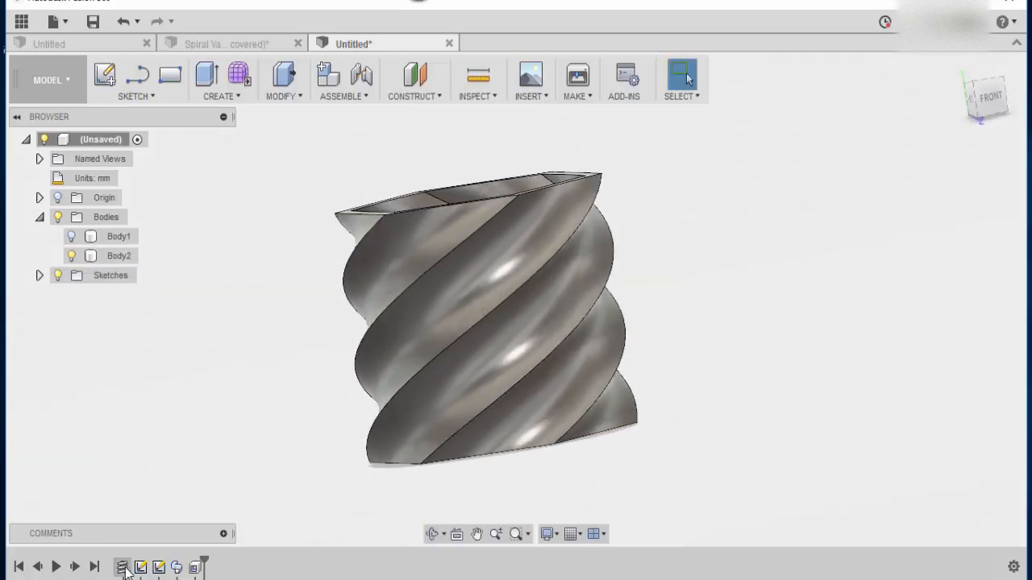
Edit the Coil feature to 0.2 revolutions and a 25 degree angle, then orbit to inspect the widened planter
right_click(119, 235)
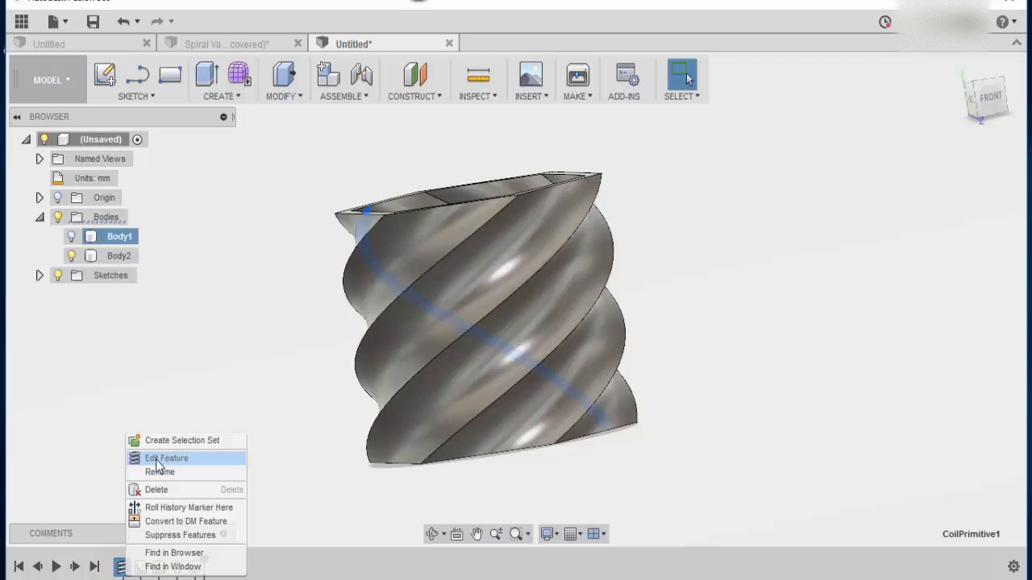
left_click(167, 458)
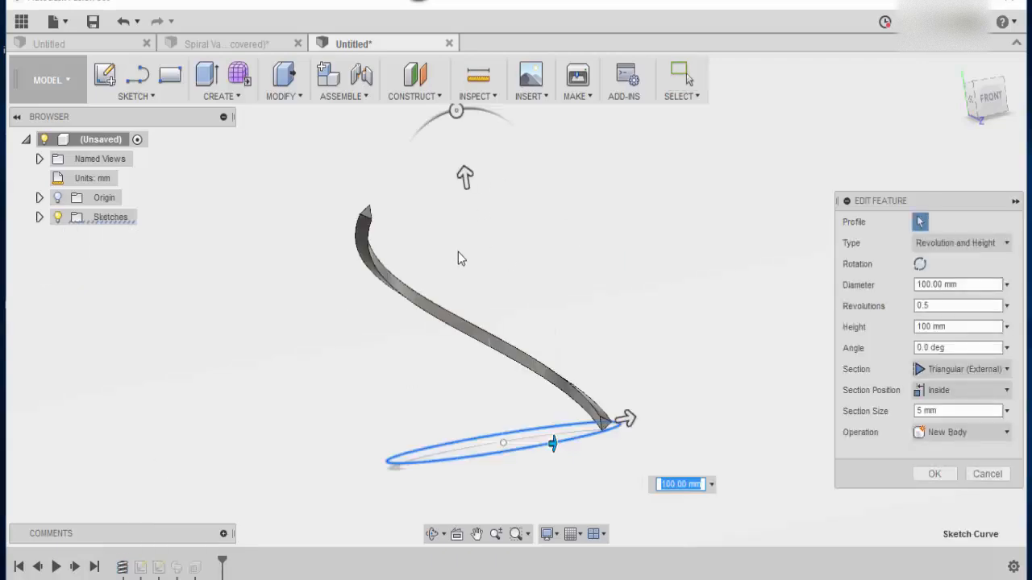
left_click(957, 307)
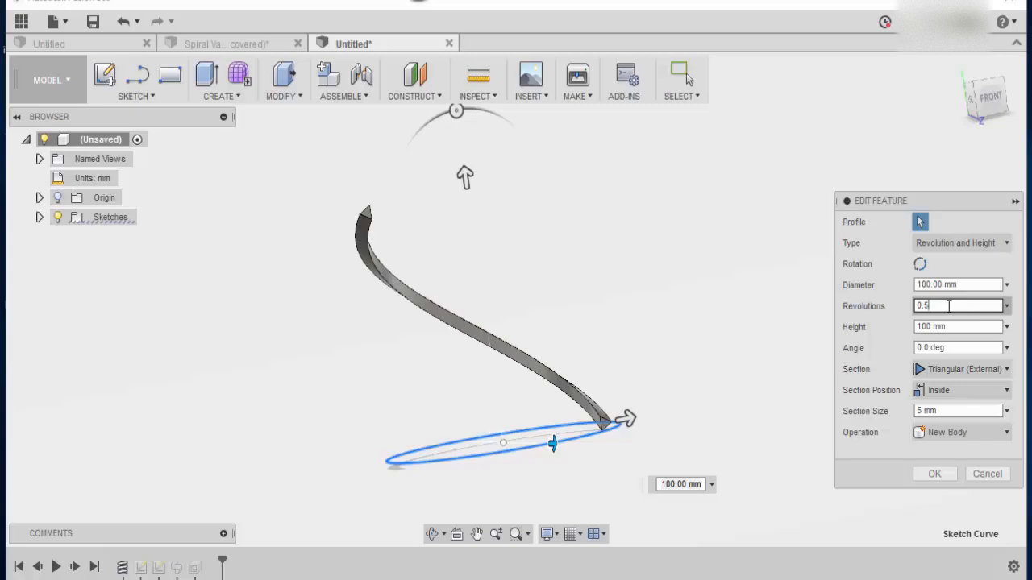
type("0.")
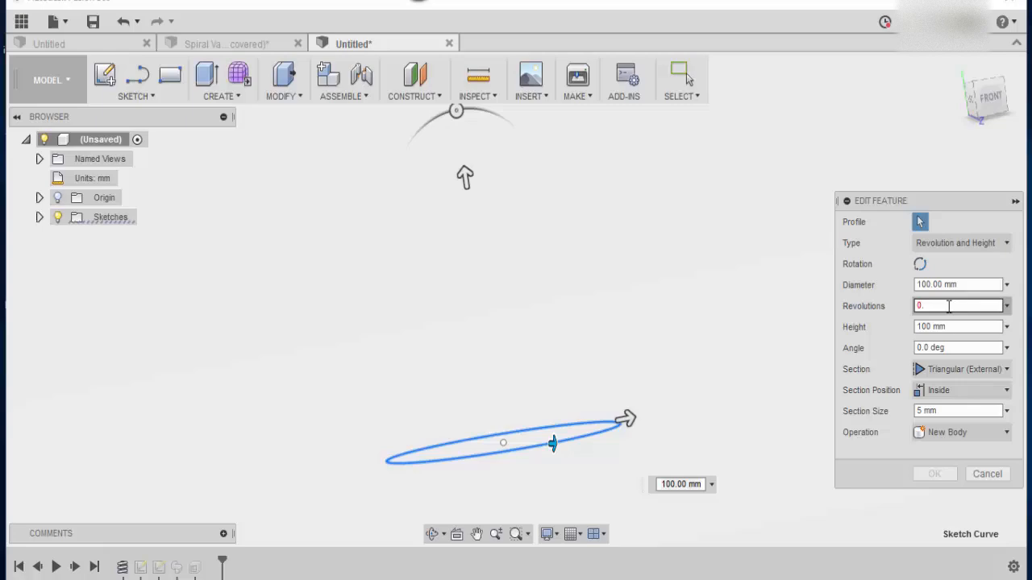
type("0.2")
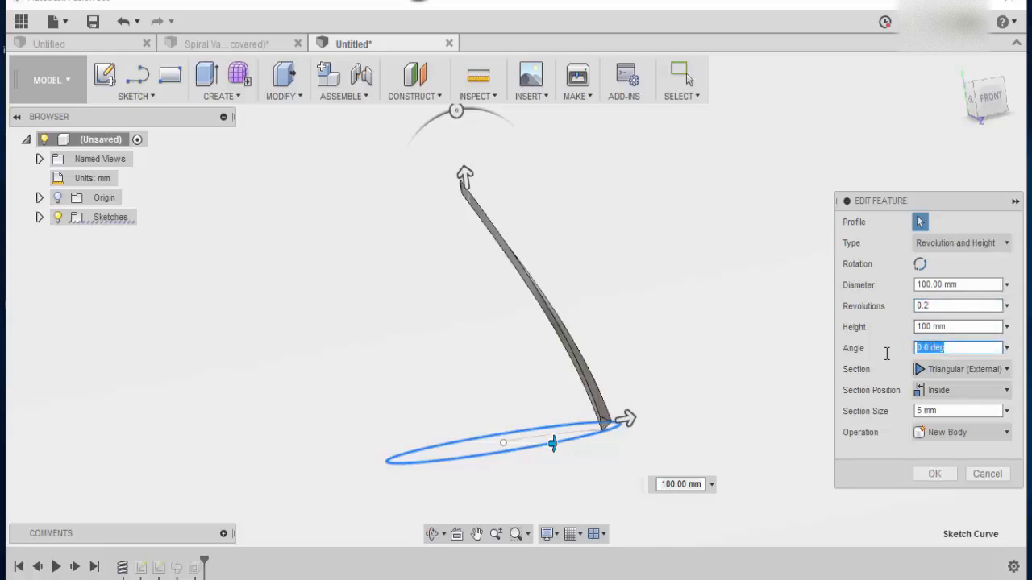
type("25")
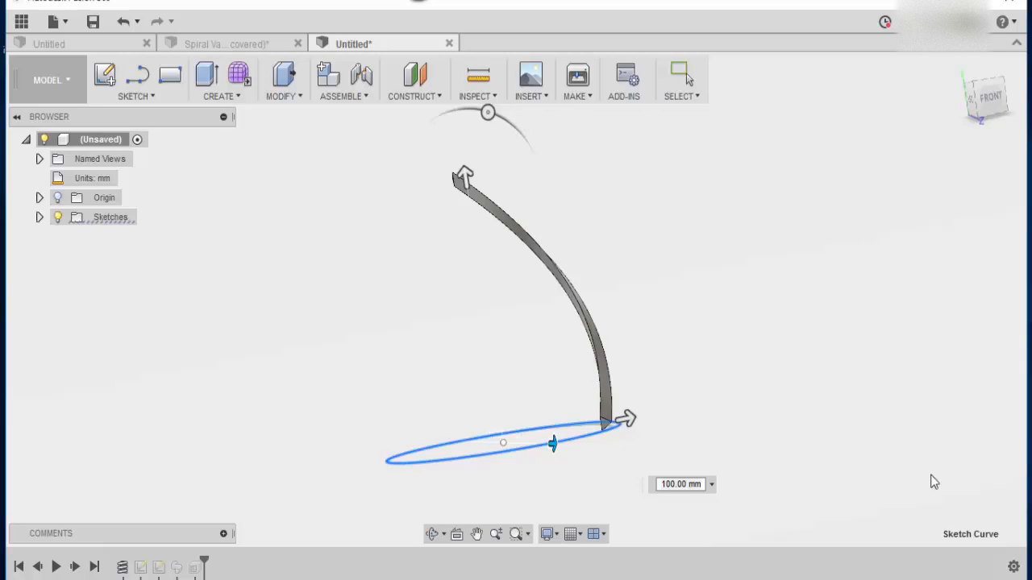
left_click(681, 77)
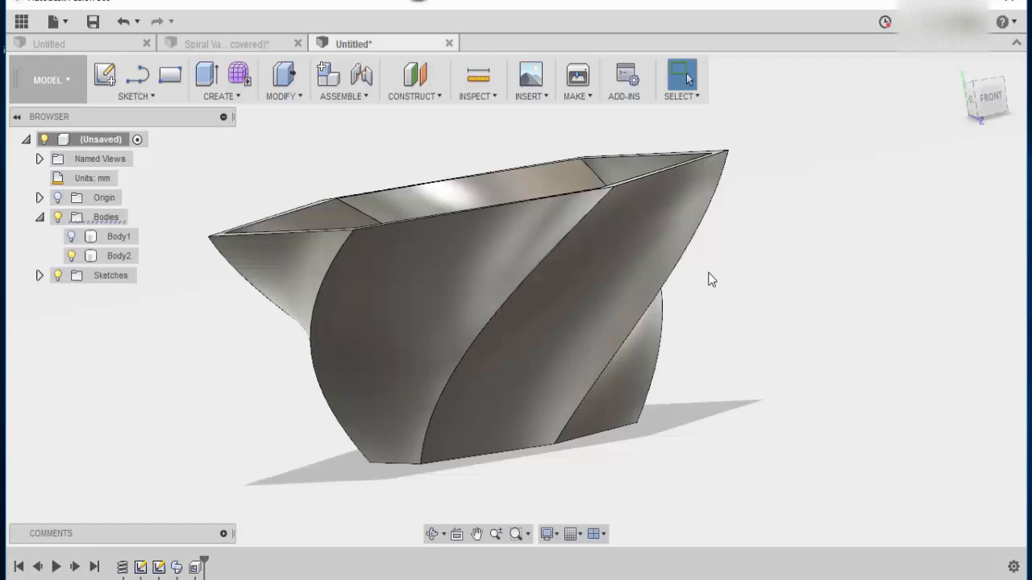
left_click_drag(709, 280, 770, 251)
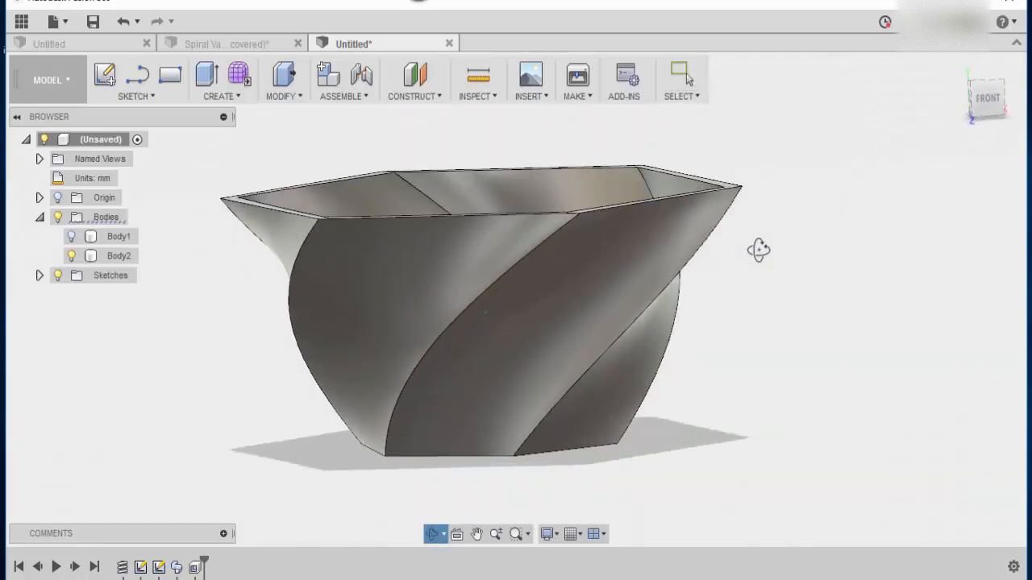
left_click(119, 255)
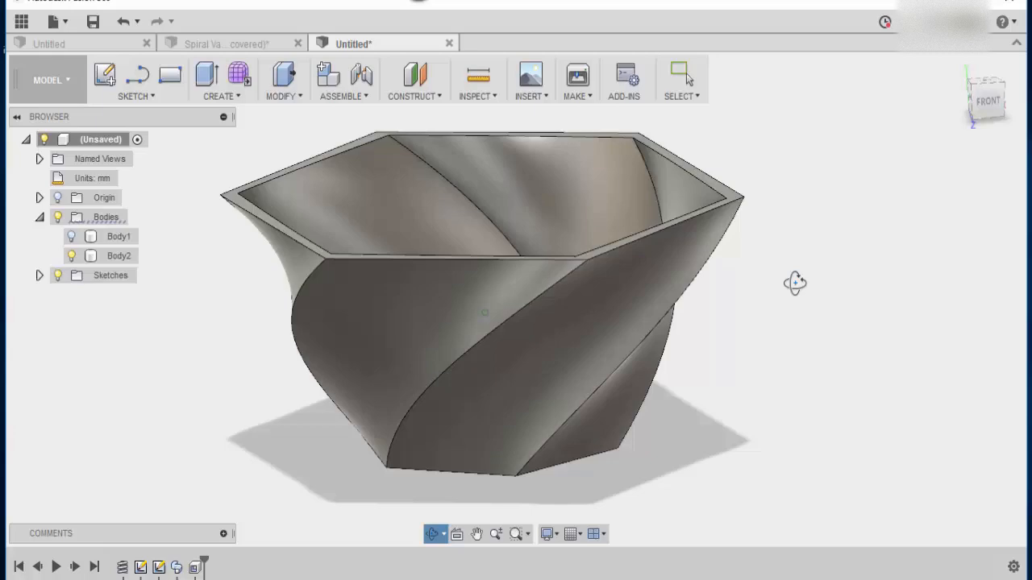
left_click(280, 81)
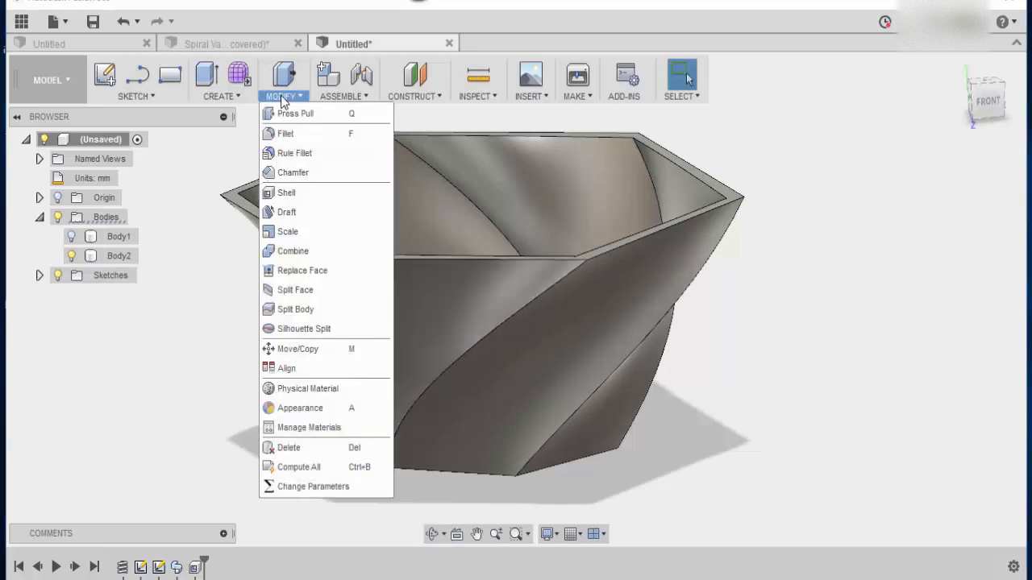
Chamfer the rim edges with the Equal distance type and rotate to check the bevelled top
left_click(293, 171)
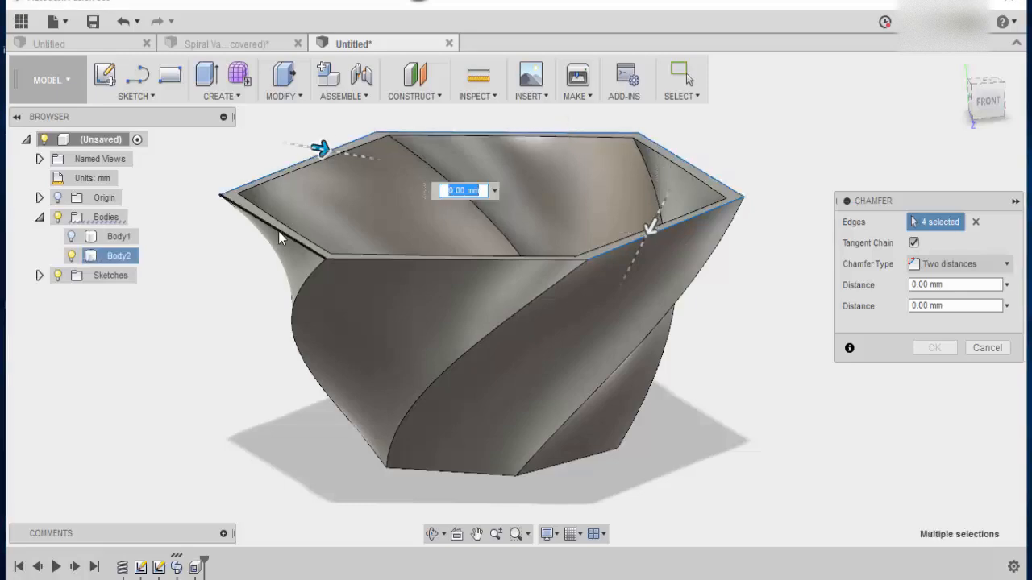
left_click(422, 261)
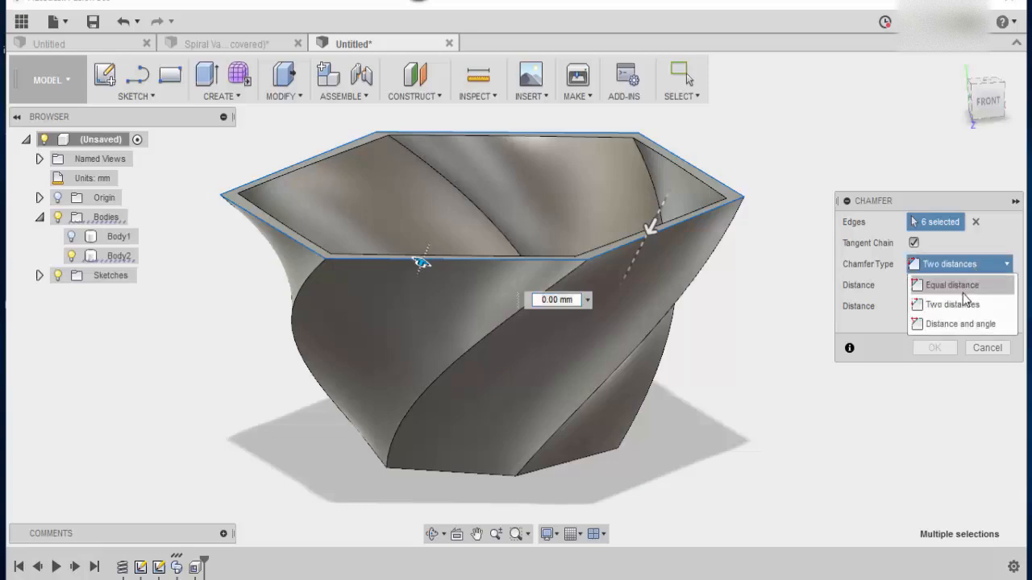
left_click(951, 284)
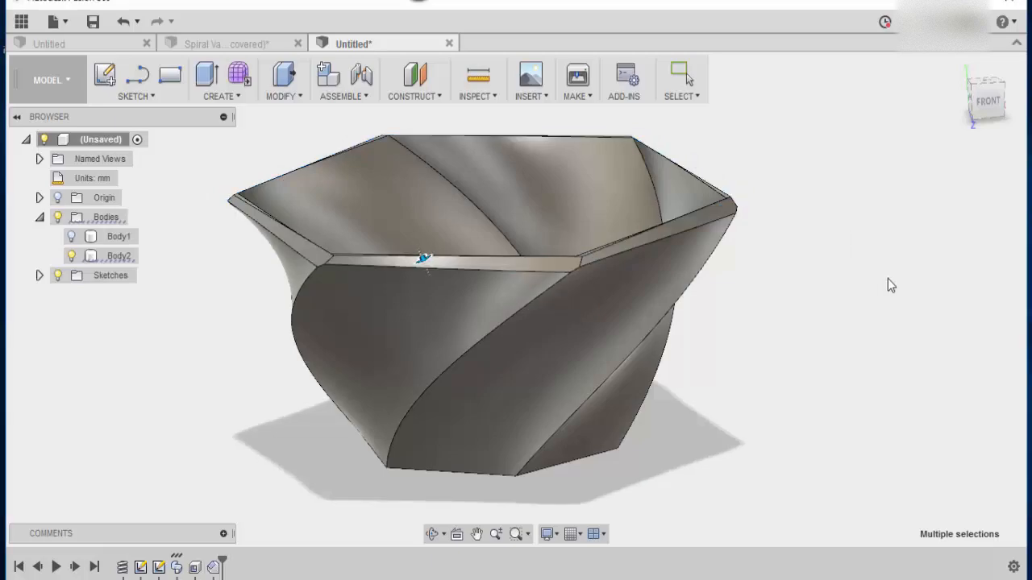
left_click_drag(483, 323, 750, 290)
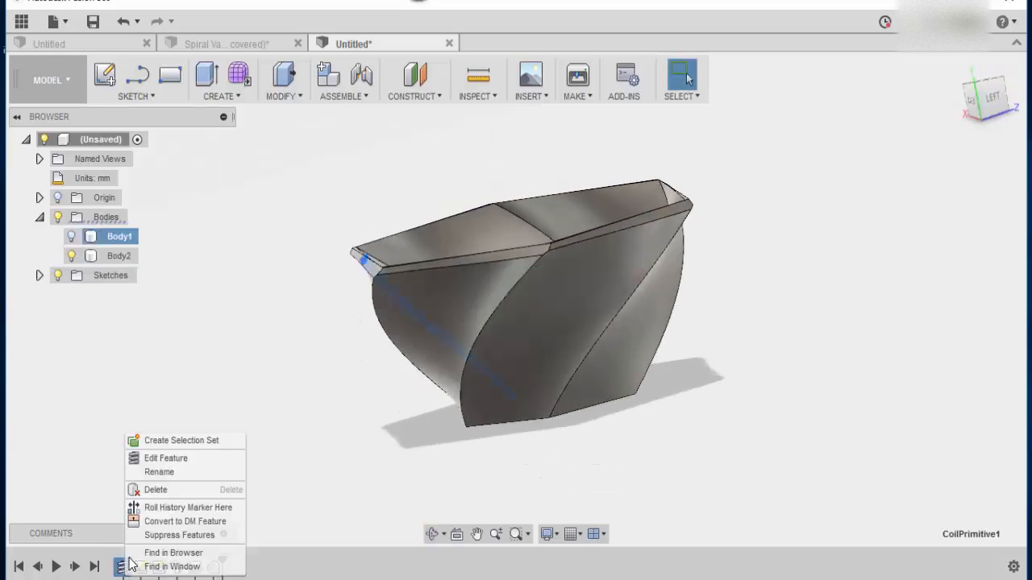
Edit the Coil feature from the timeline to reduce the twist to a slight one
left_click(166, 458)
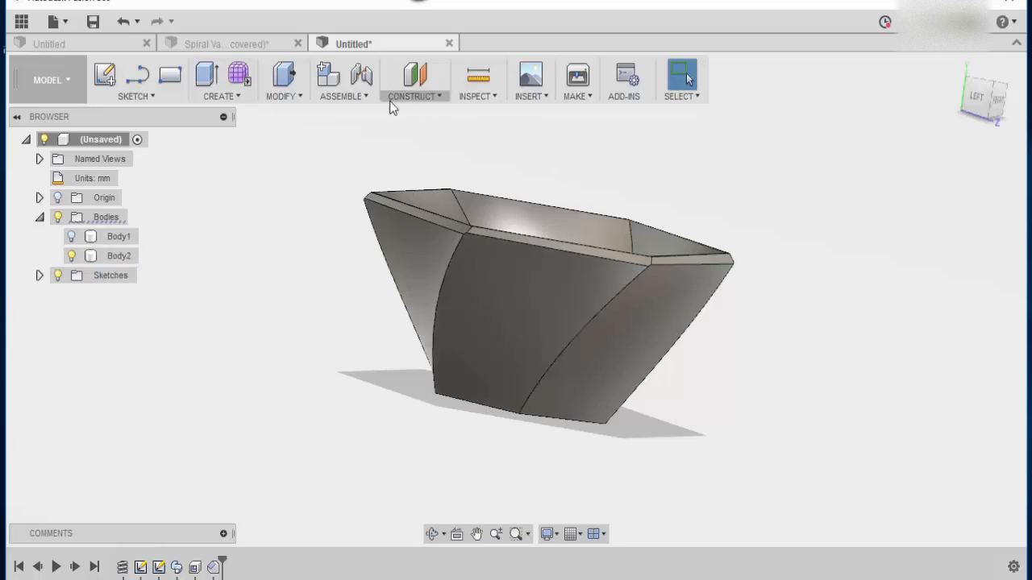
Apply the Laminate, Blue, Matte plastic physical material to the vase body
left_click(339, 81)
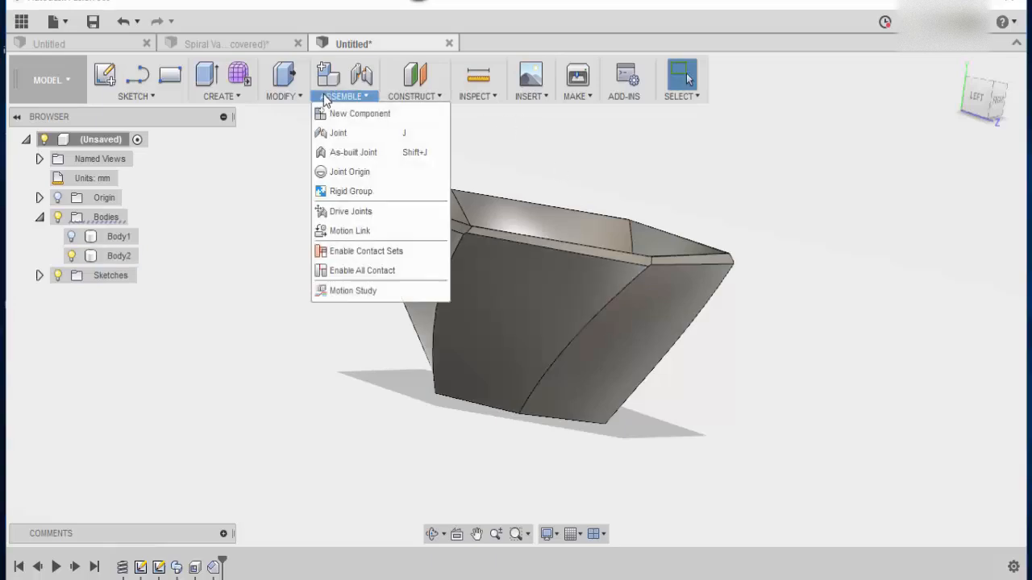
left_click(284, 80)
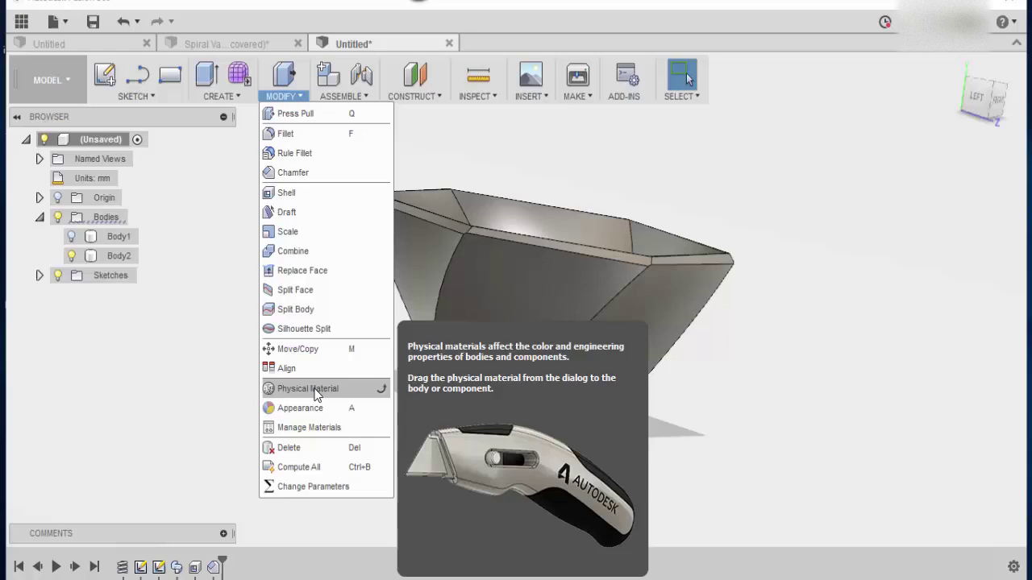
left_click(306, 389)
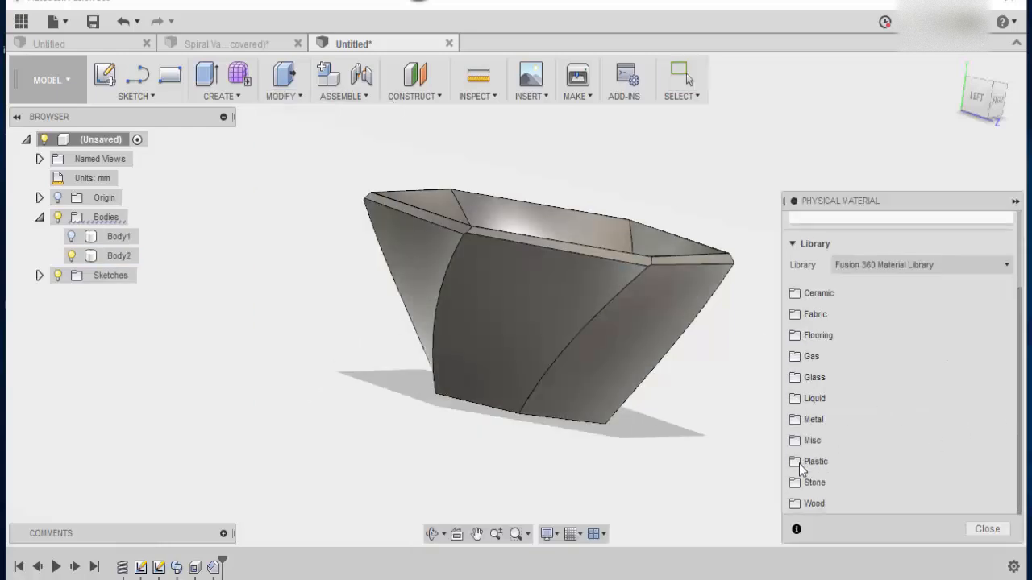
left_click(816, 461)
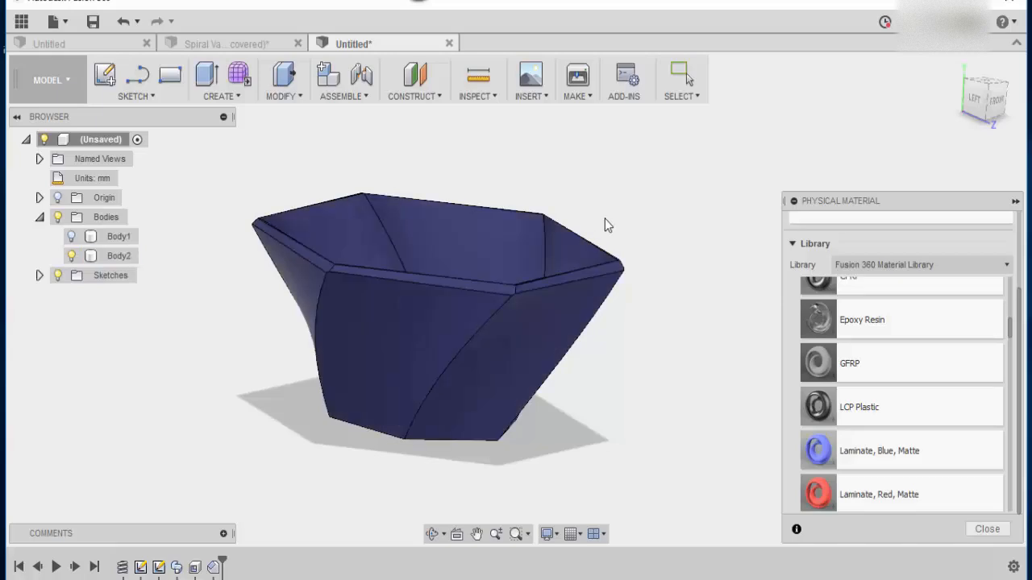
mouse_move(665, 209)
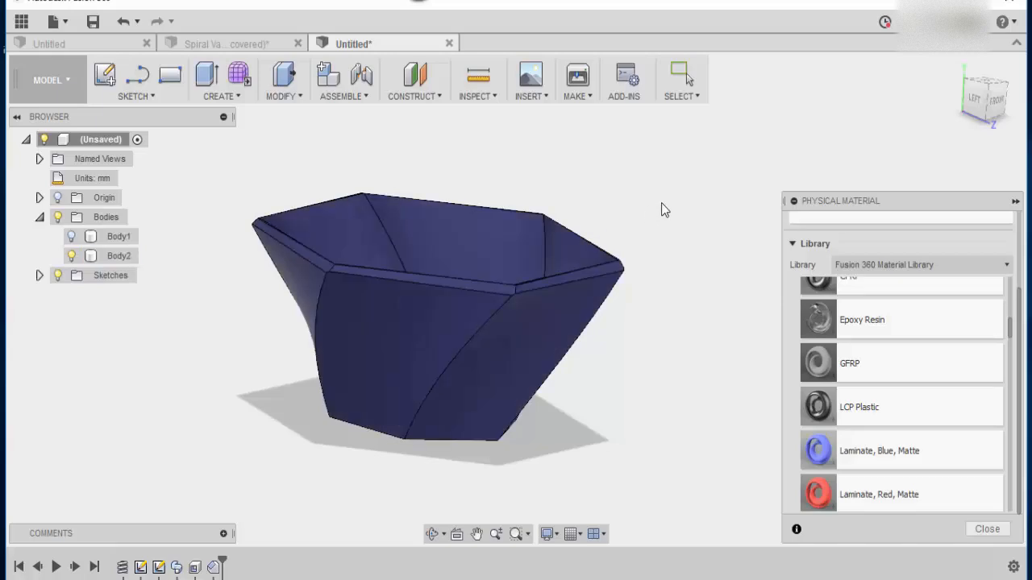